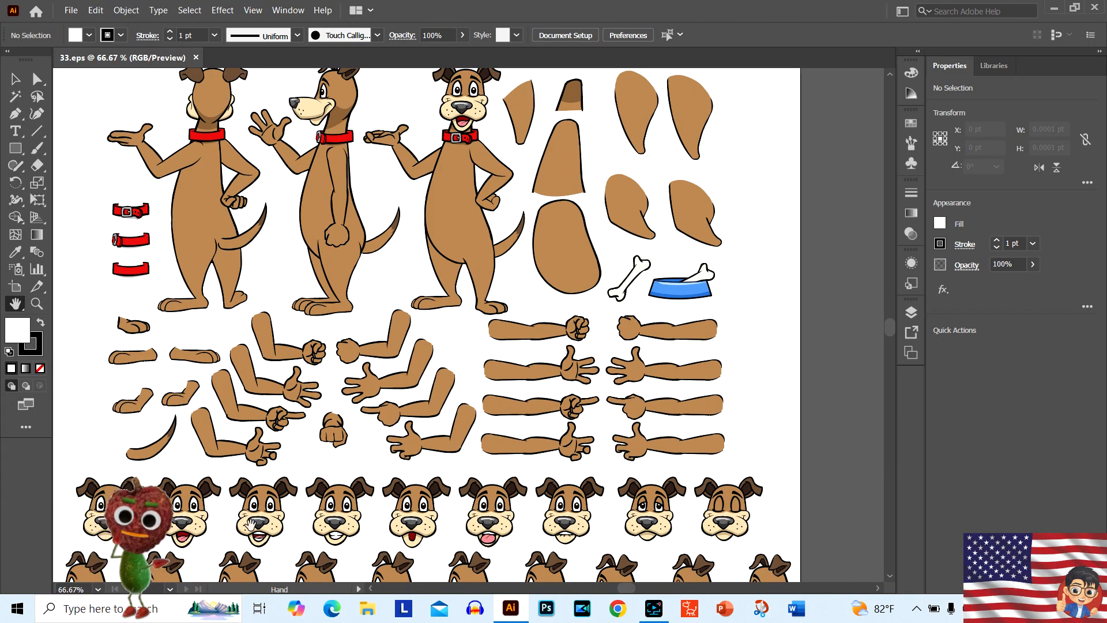
Scroll to the front-facing smiling dog and marquee-select the whole figure
{"action": "scroll", "scroll_direction": "down", "scroll_amount": 3}
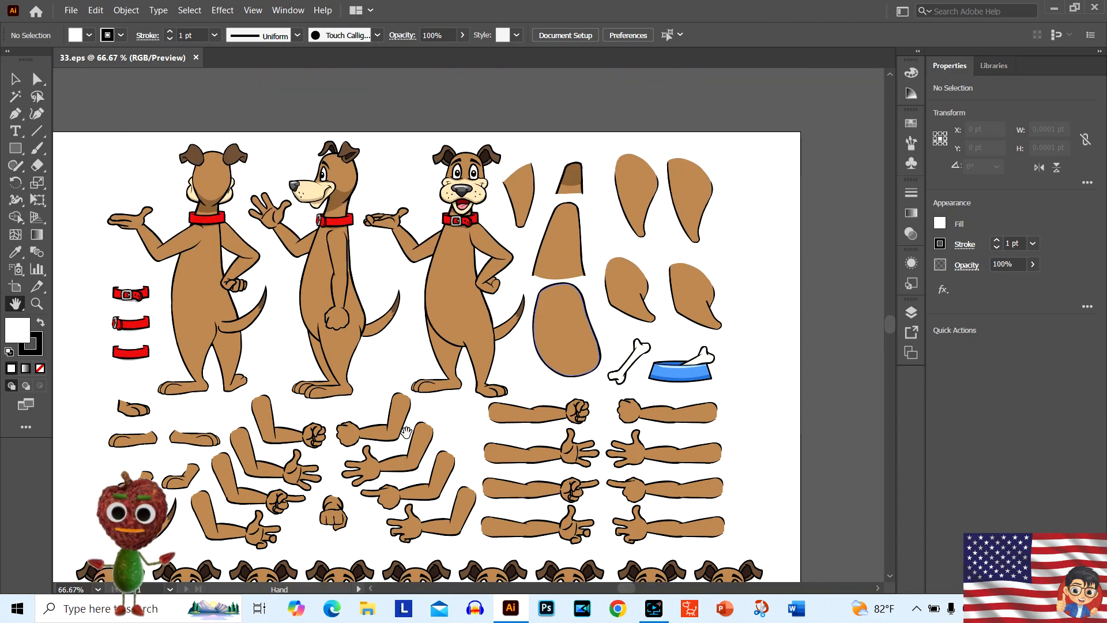
{"action": "scroll", "scroll_direction": "down", "scroll_amount": 3}
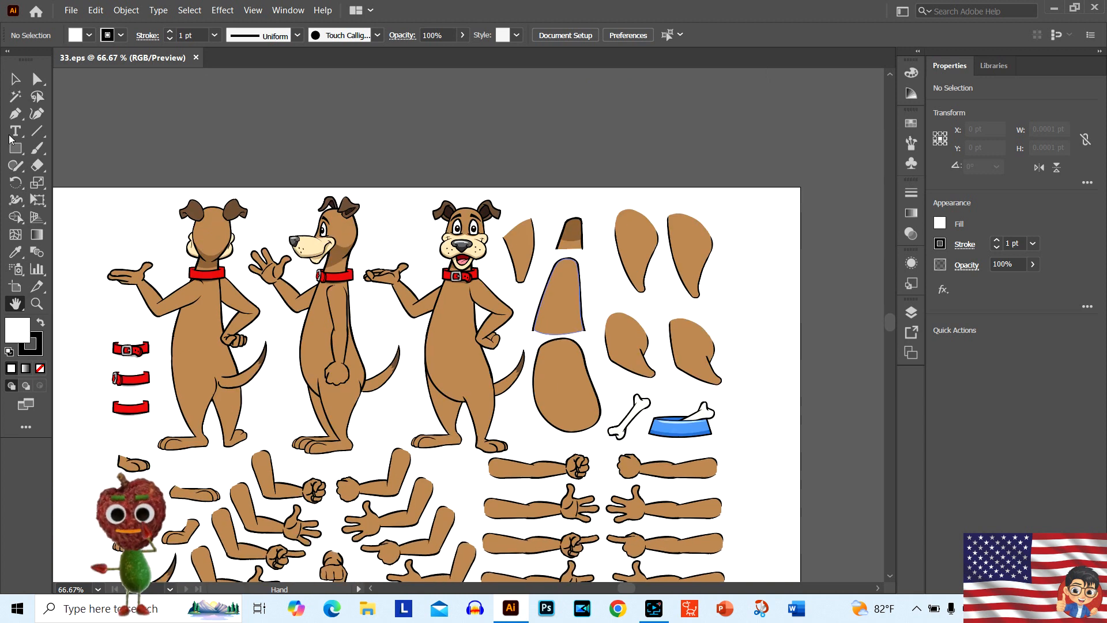
{"action": "left_click", "coordinate": [15, 79]}
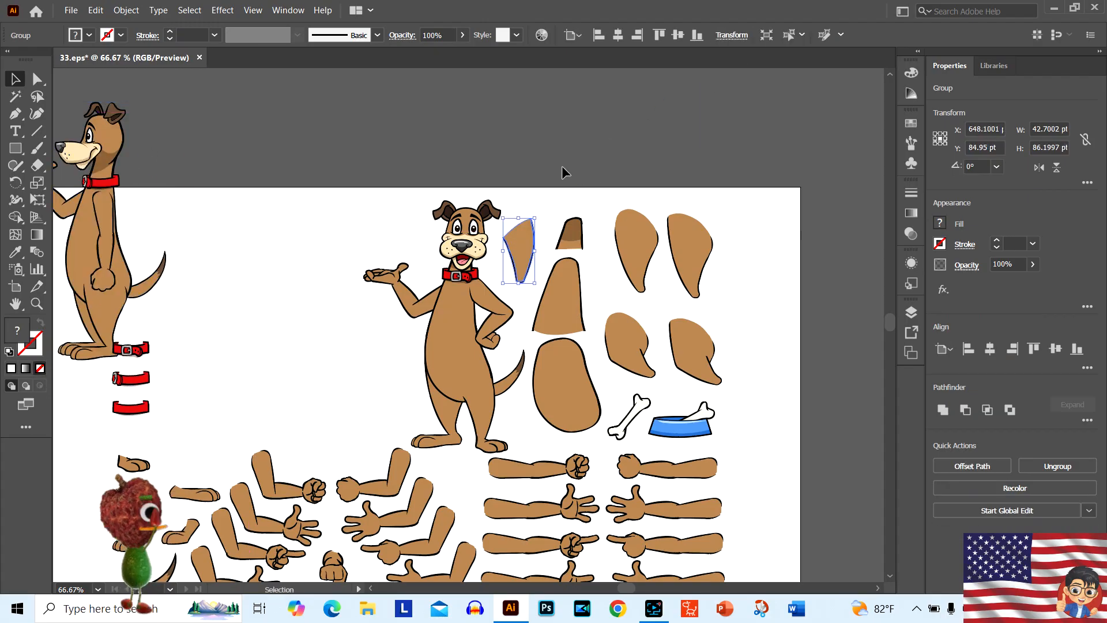
{"action": "left_click_drag", "start_coordinate": [519, 251], "coordinate": [657, 129]}
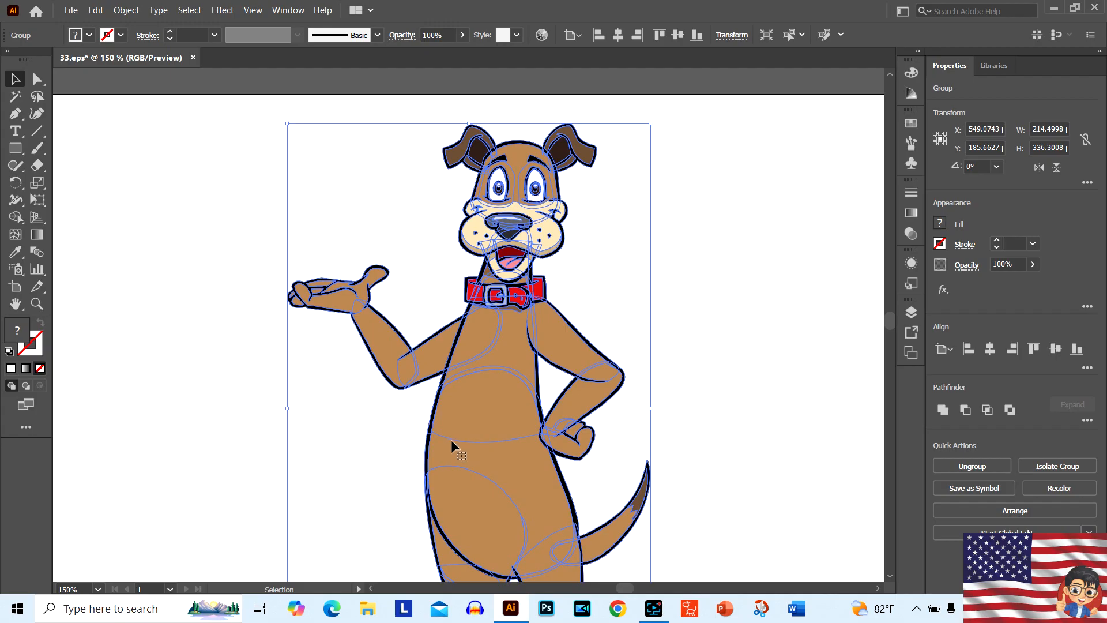
Make a mirrored copy of the raised open-palm arm and send it behind the body
{"action": "right_click", "coordinate": [454, 446]}
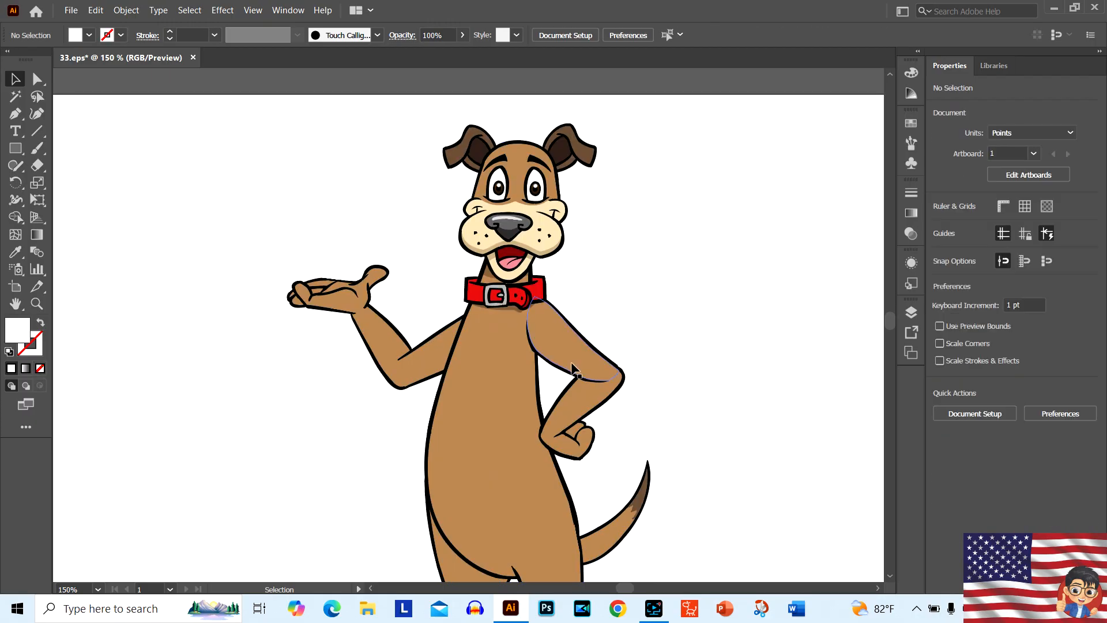
{"action": "left_click", "coordinate": [572, 367]}
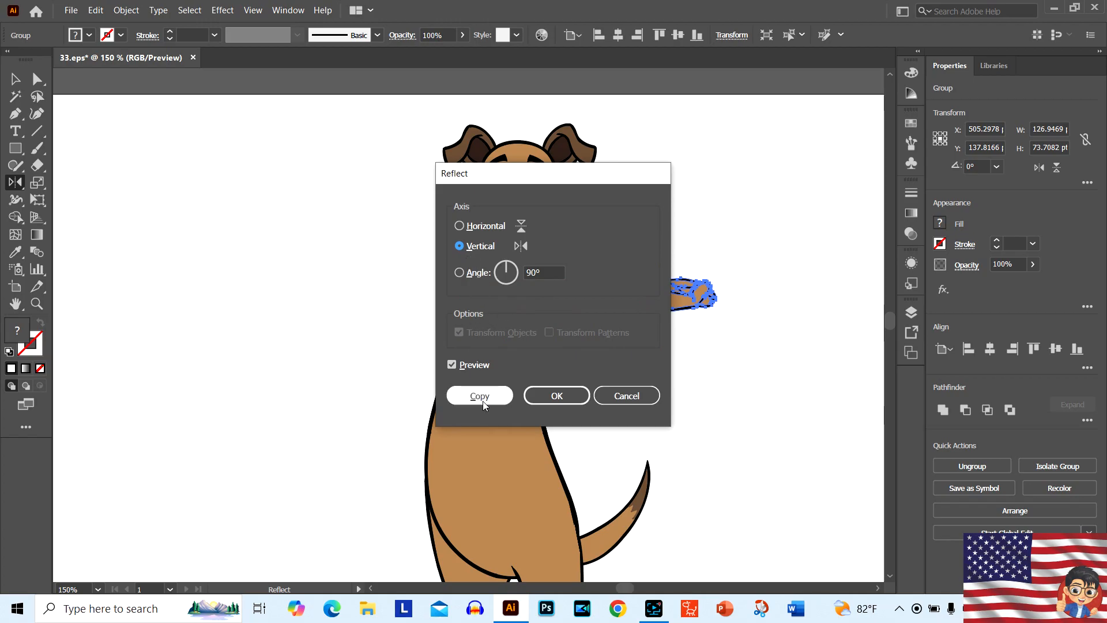
{"action": "left_click", "coordinate": [479, 395]}
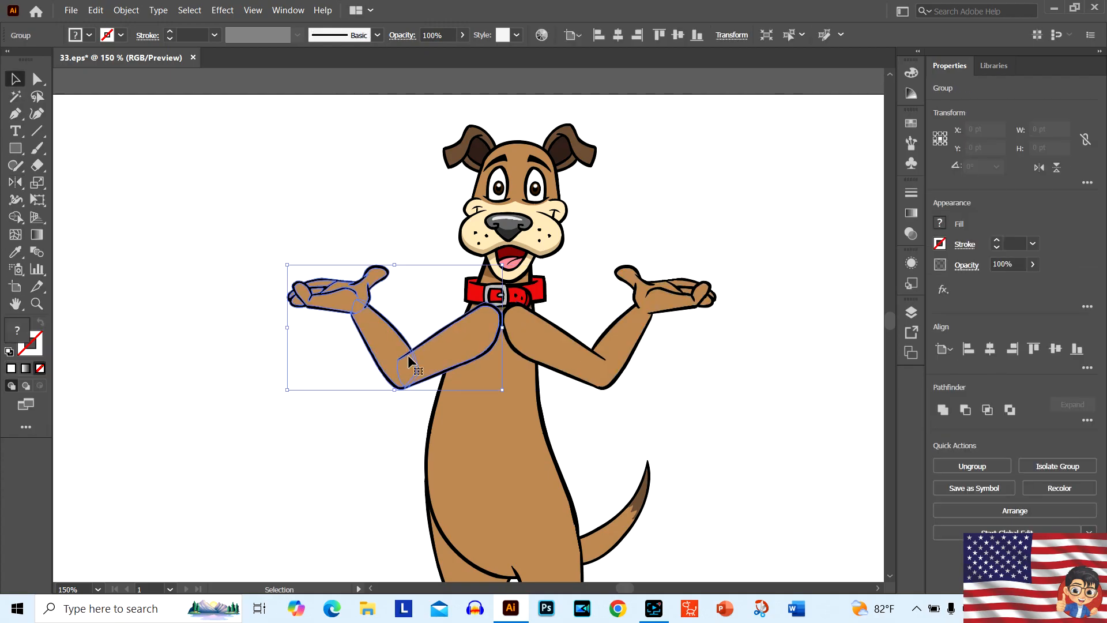
{"action": "right_click", "coordinate": [430, 364]}
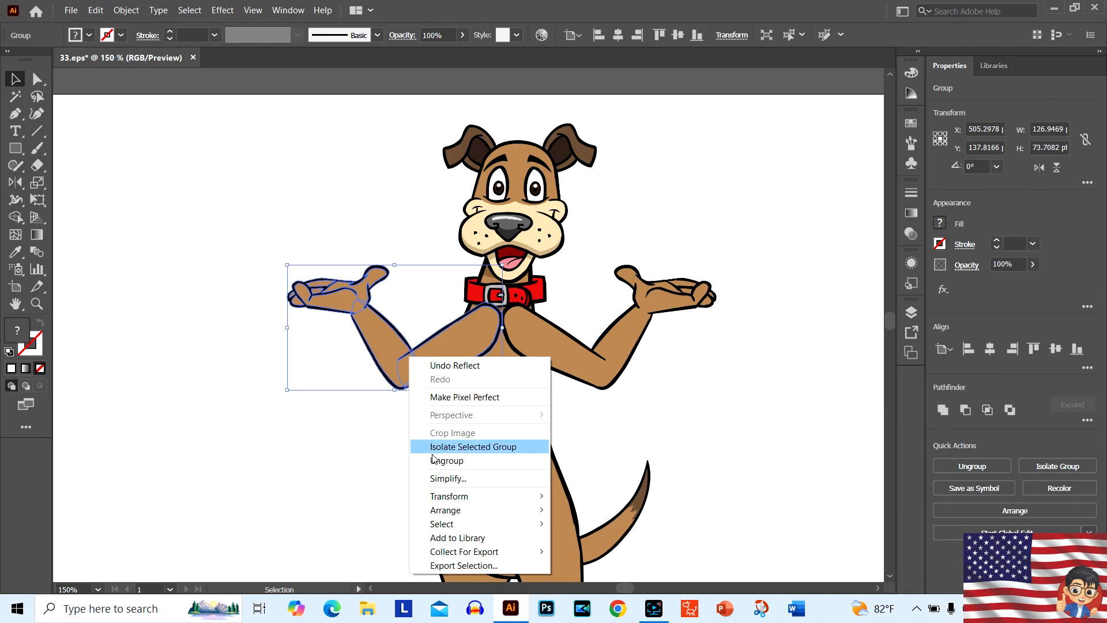
{"action": "mouse_move", "coordinate": [445, 510]}
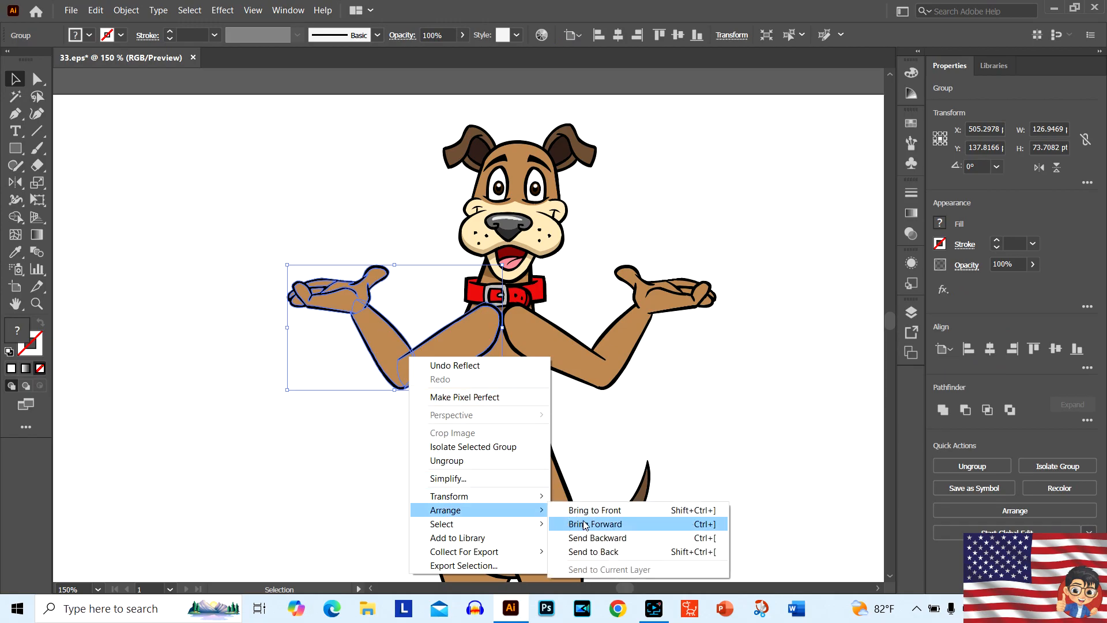
{"action": "left_click", "coordinate": [595, 523]}
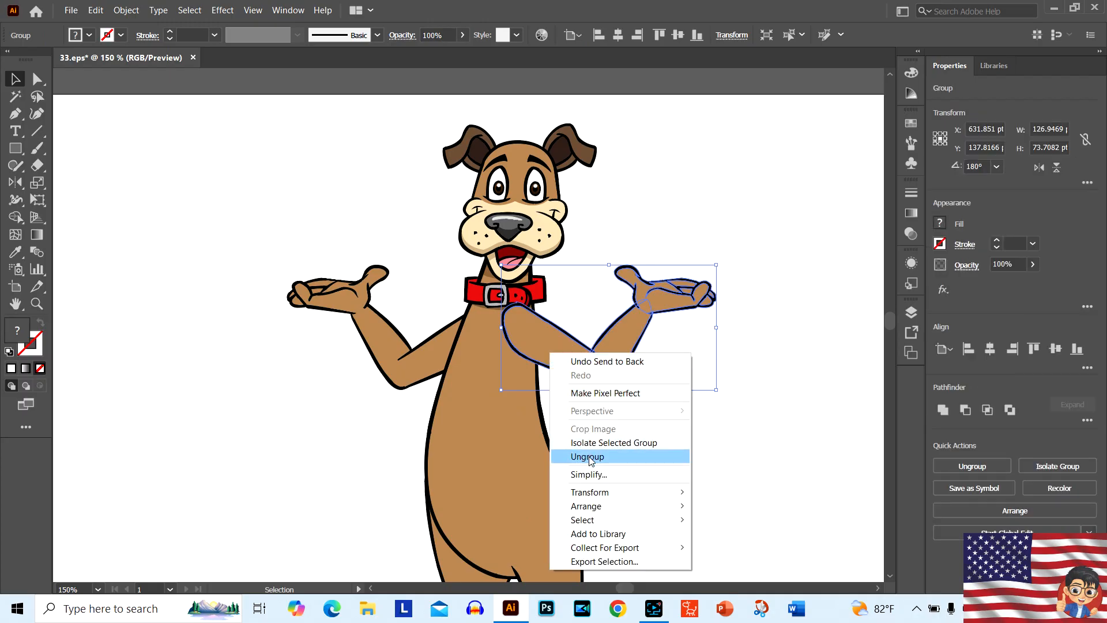
{"action": "mouse_move", "coordinate": [586, 506]}
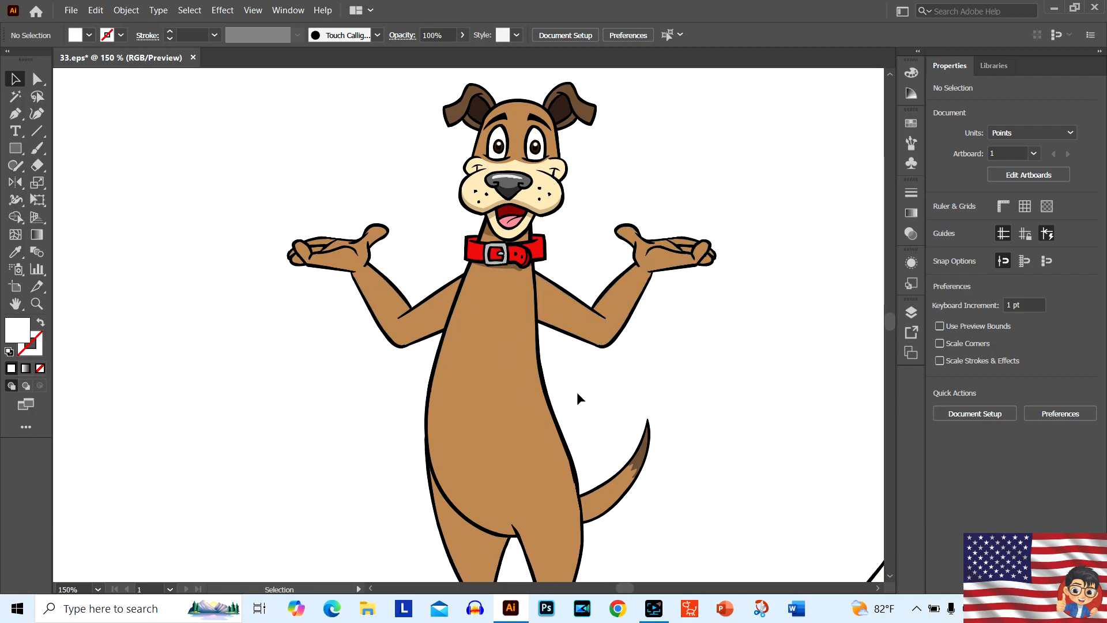
Reflect a copy of the selected leg so both legs match
{"action": "scroll", "scroll_direction": "down", "scroll_amount": 3}
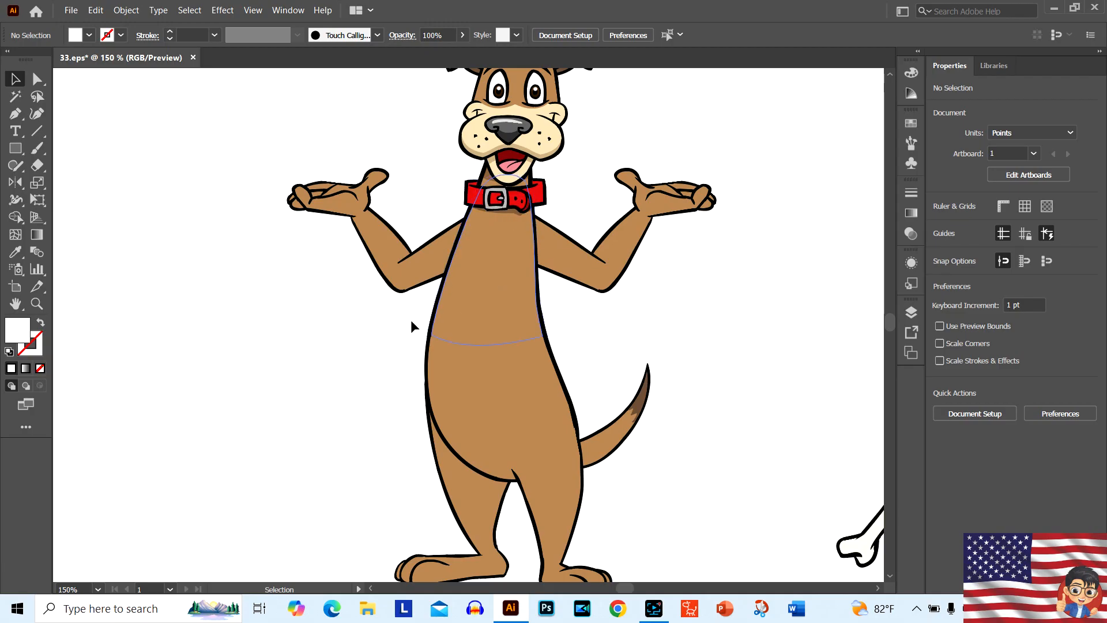
{"action": "left_click", "coordinate": [501, 198]}
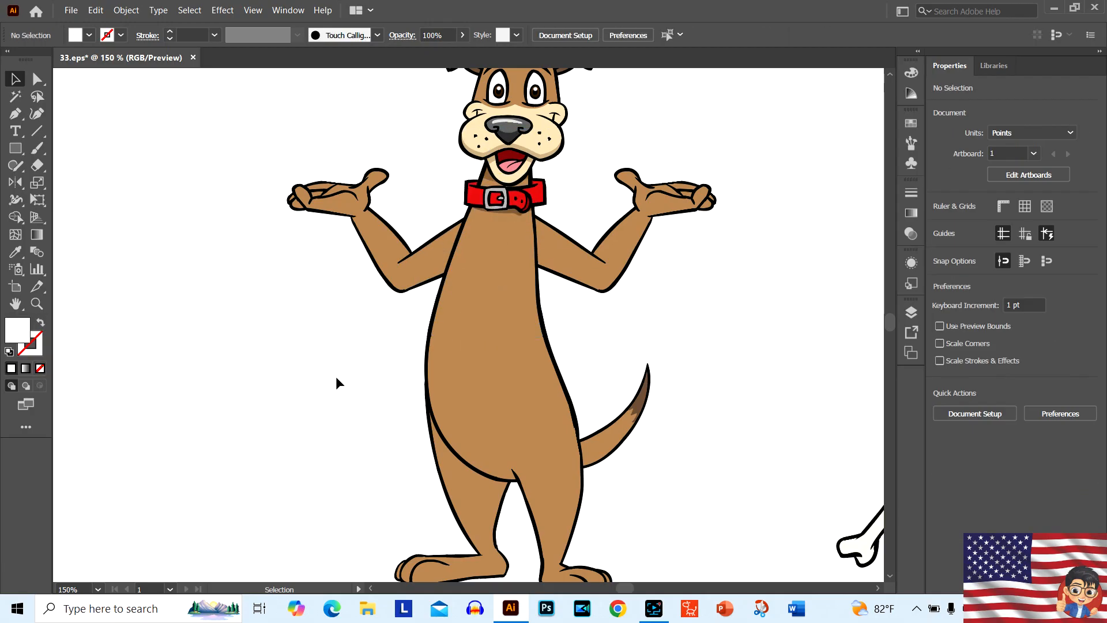
{"action": "scroll", "scroll_direction": "down", "scroll_amount": 3}
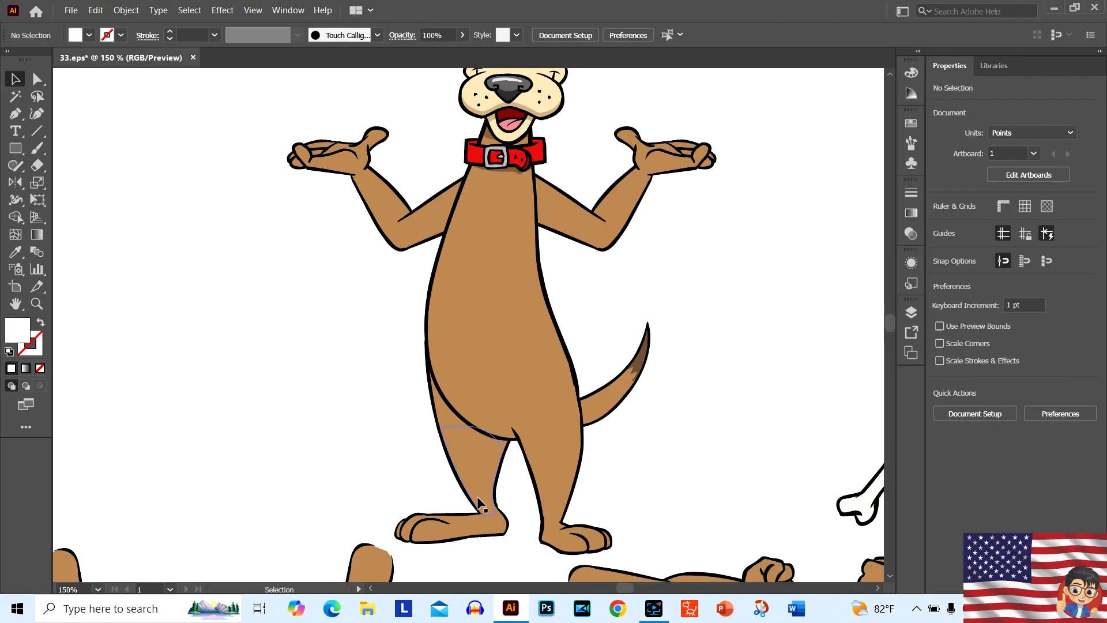
{"action": "mouse_move", "coordinate": [472, 487]}
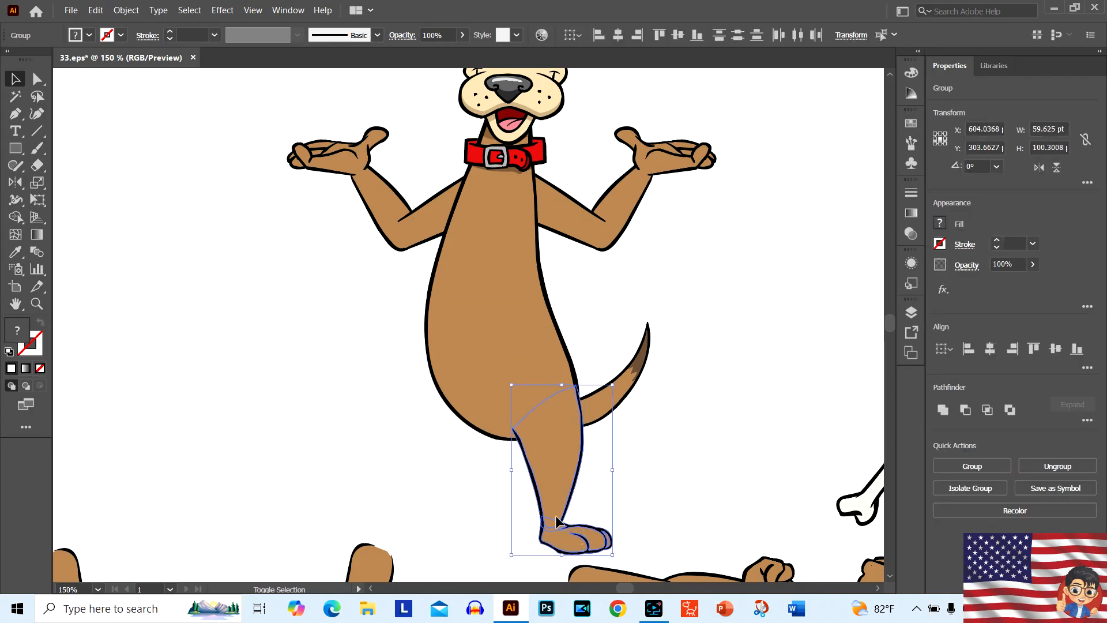
{"action": "right_click", "coordinate": [557, 521]}
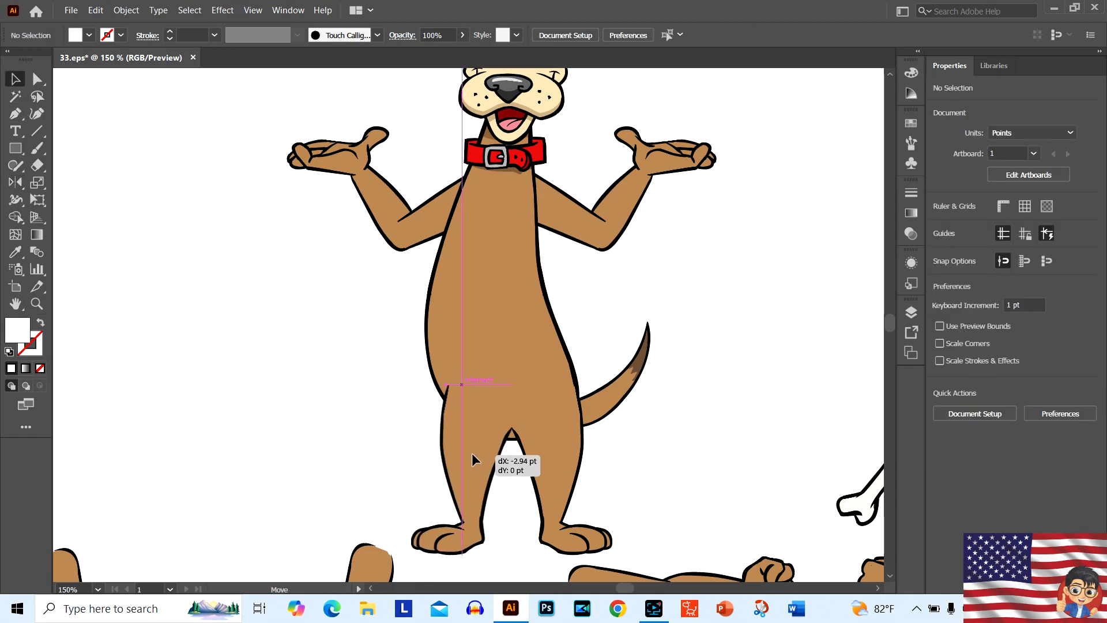
{"action": "right_click", "coordinate": [474, 459]}
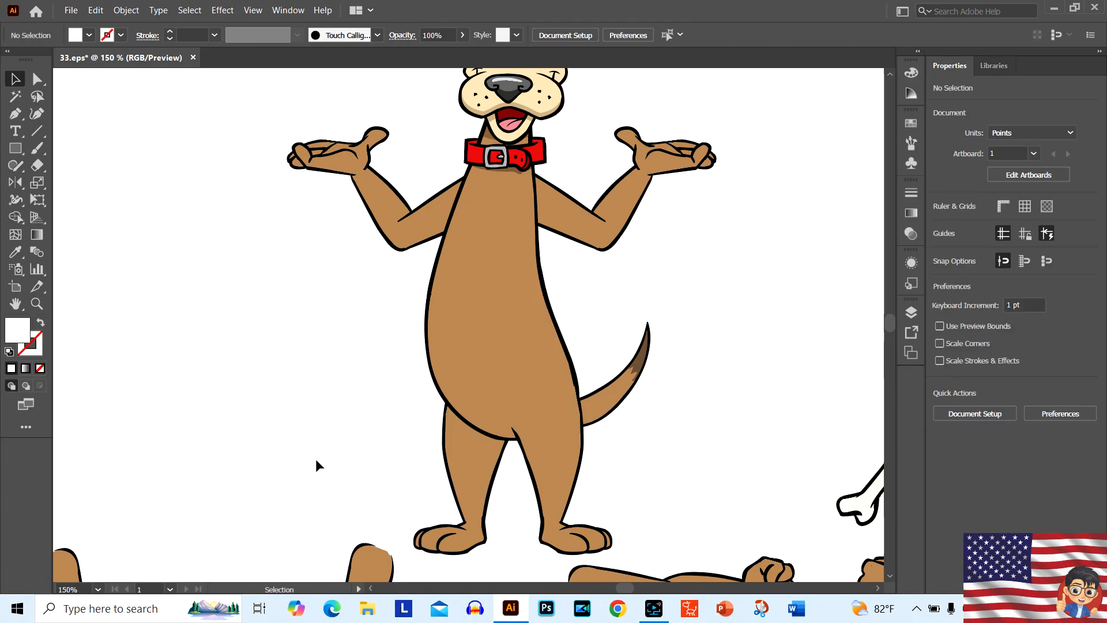
Reposition the tail against the body's side and clear the selection
{"action": "scroll", "scroll_direction": "down", "scroll_amount": 3}
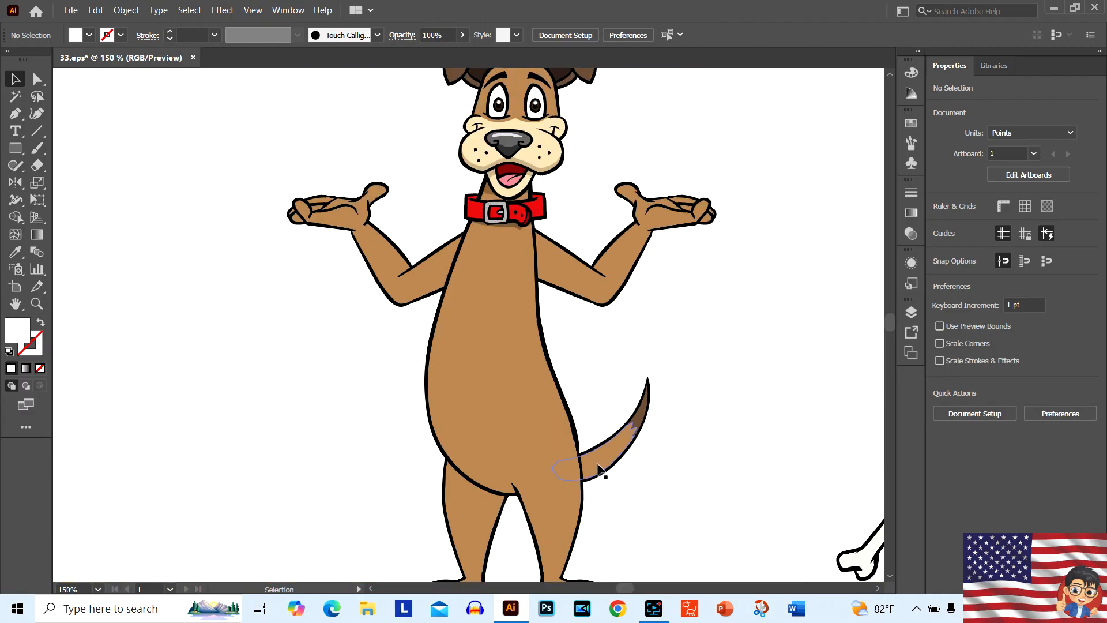
{"action": "left_click_drag", "start_coordinate": [593, 470], "coordinate": [752, 335]}
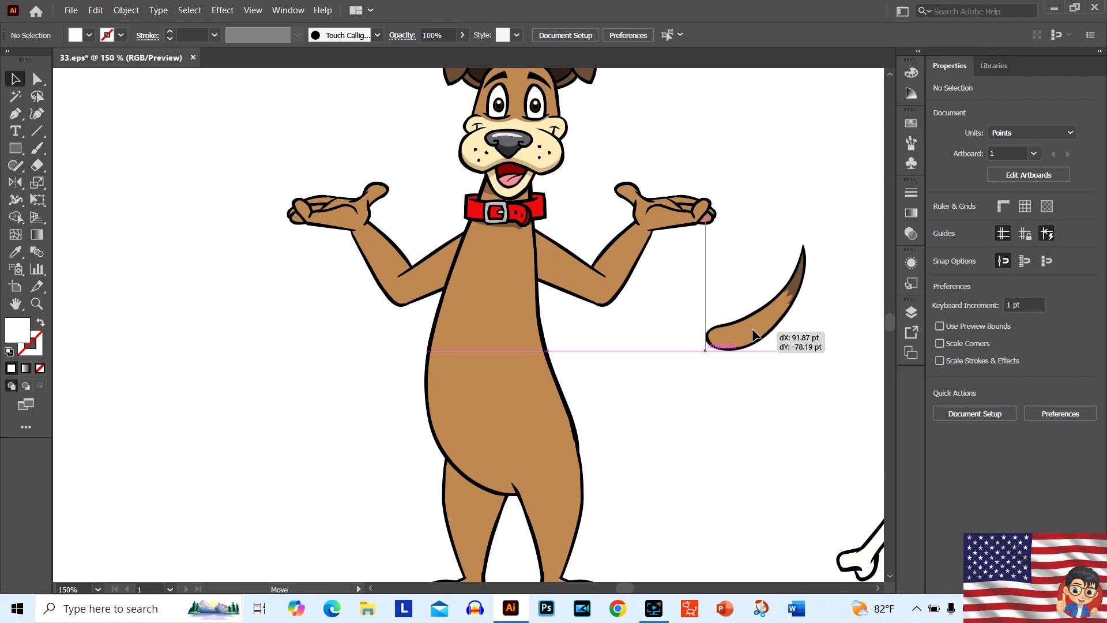
{"action": "left_click_drag", "start_coordinate": [752, 336], "coordinate": [594, 459]}
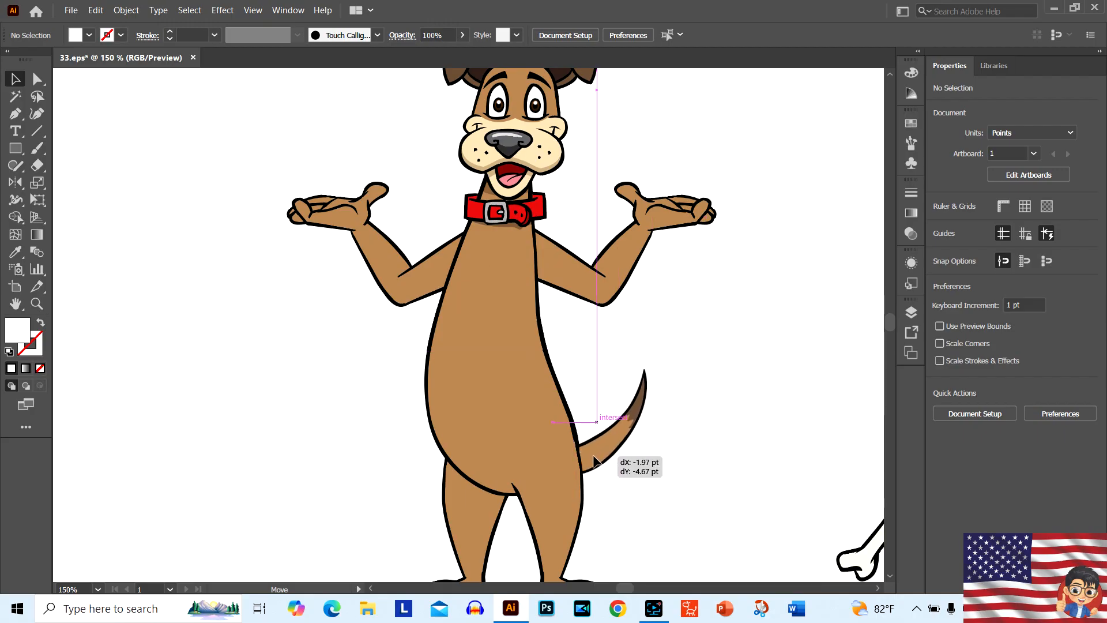
{"action": "left_click", "coordinate": [600, 409]}
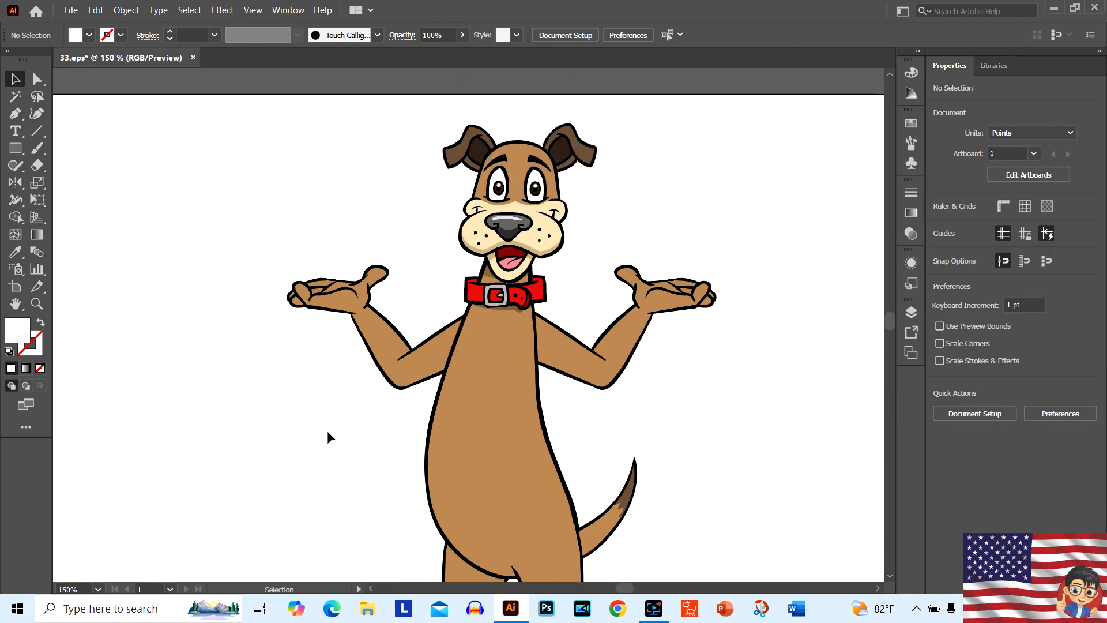
Ungroup a spare arm, detach its clenched fist and place it beside the dog
{"action": "scroll", "scroll_direction": "down", "scroll_amount": 3}
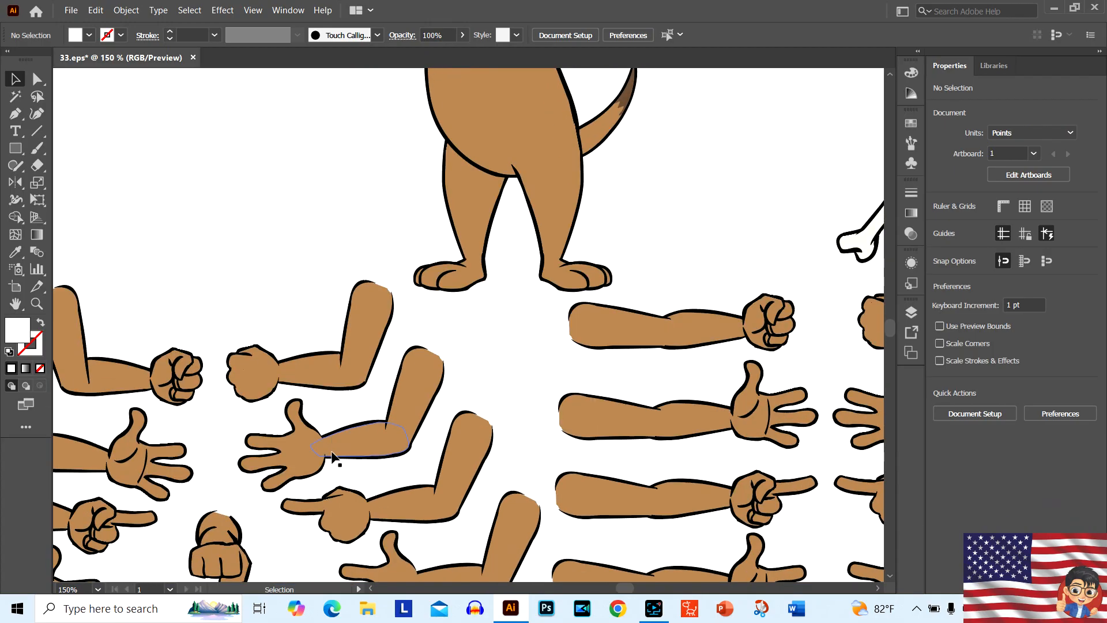
{"action": "scroll", "scroll_direction": "down", "scroll_amount": 3}
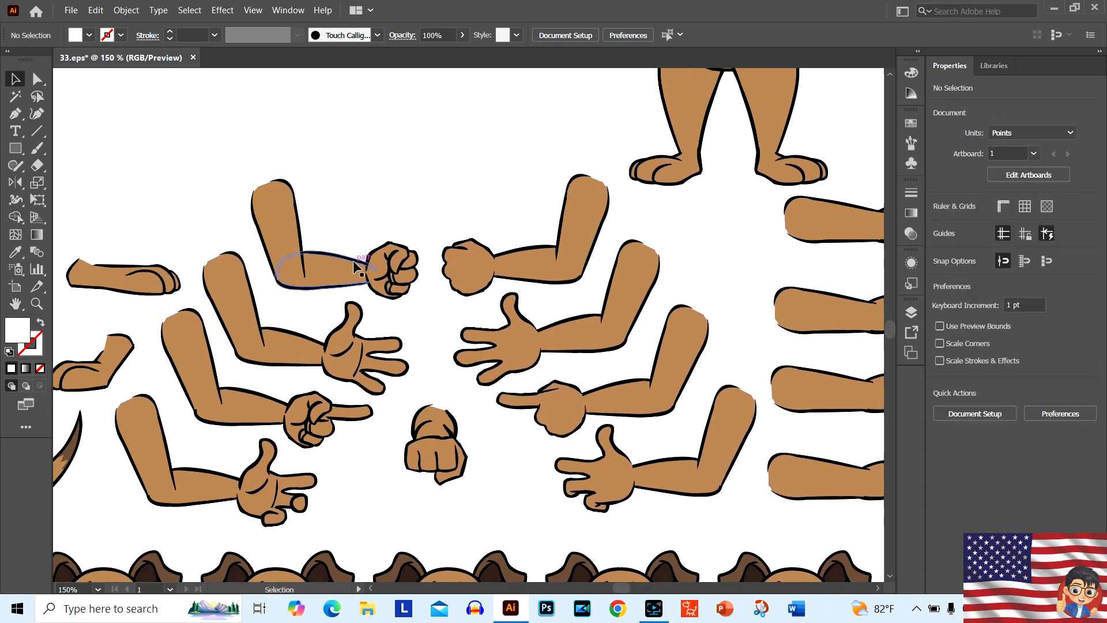
{"action": "right_click", "coordinate": [364, 267]}
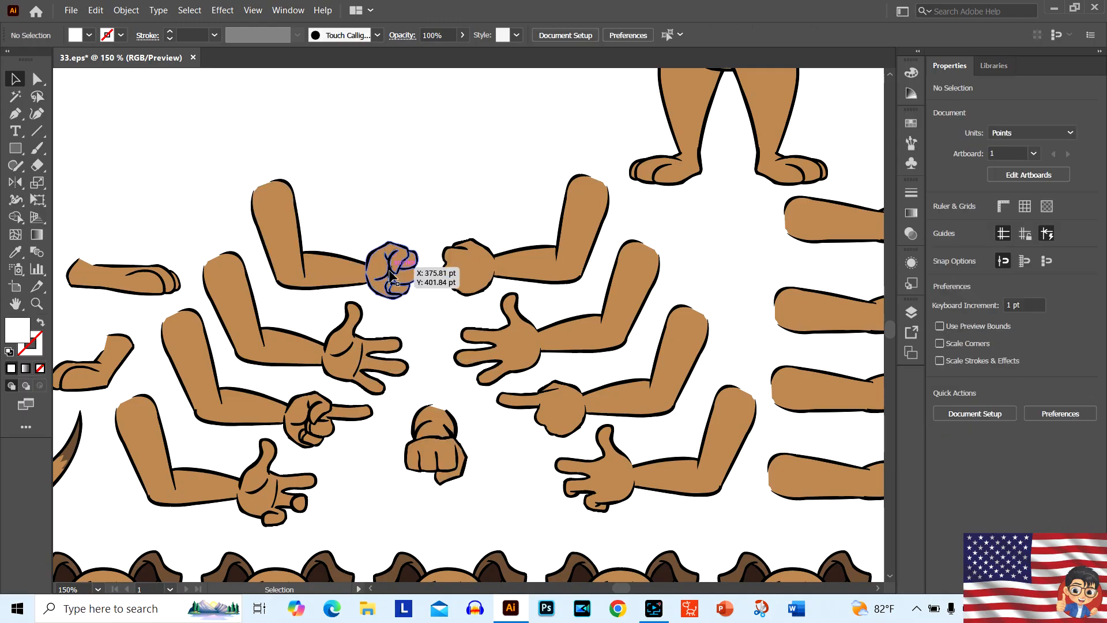
{"action": "left_click_drag", "start_coordinate": [390, 271], "coordinate": [434, 117]}
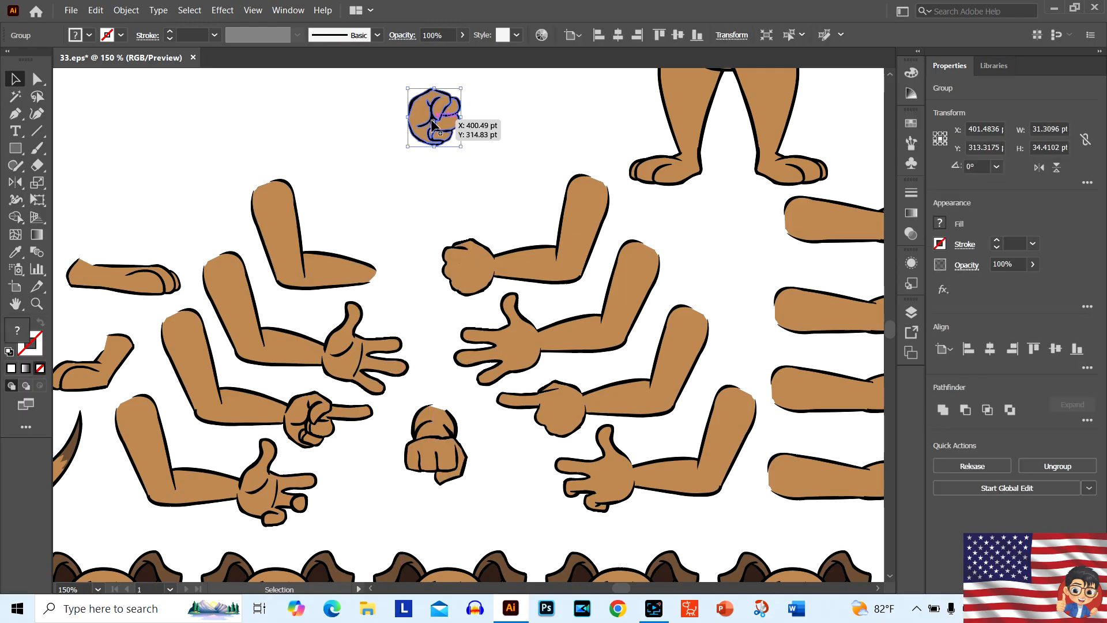
{"action": "left_click_drag", "start_coordinate": [433, 113], "coordinate": [433, 127]}
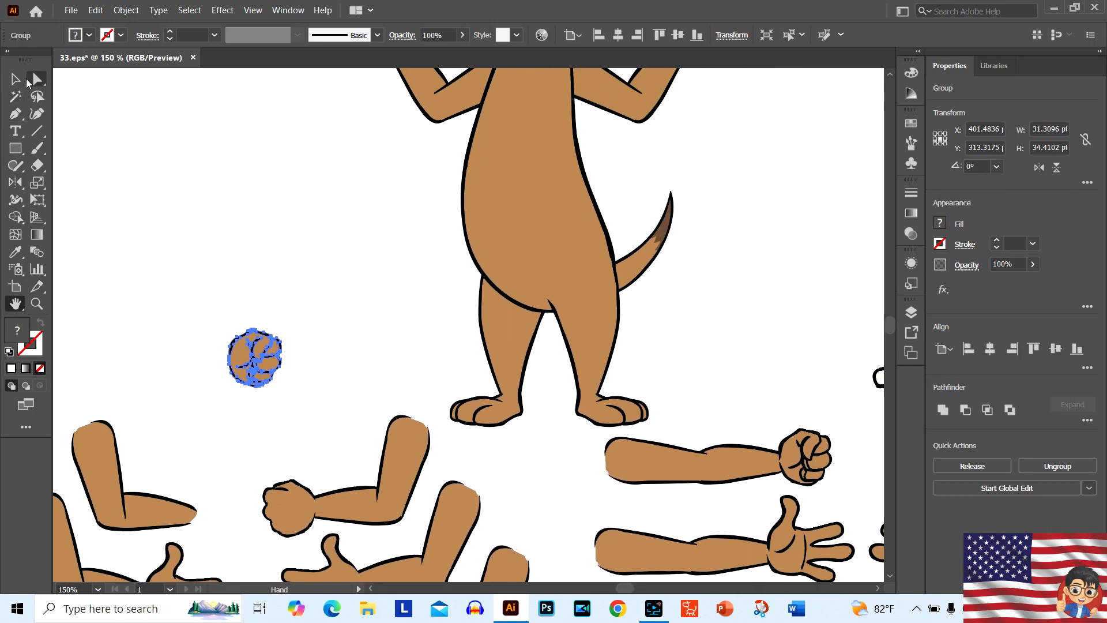
{"action": "left_click_drag", "start_coordinate": [254, 358], "coordinate": [346, 151]}
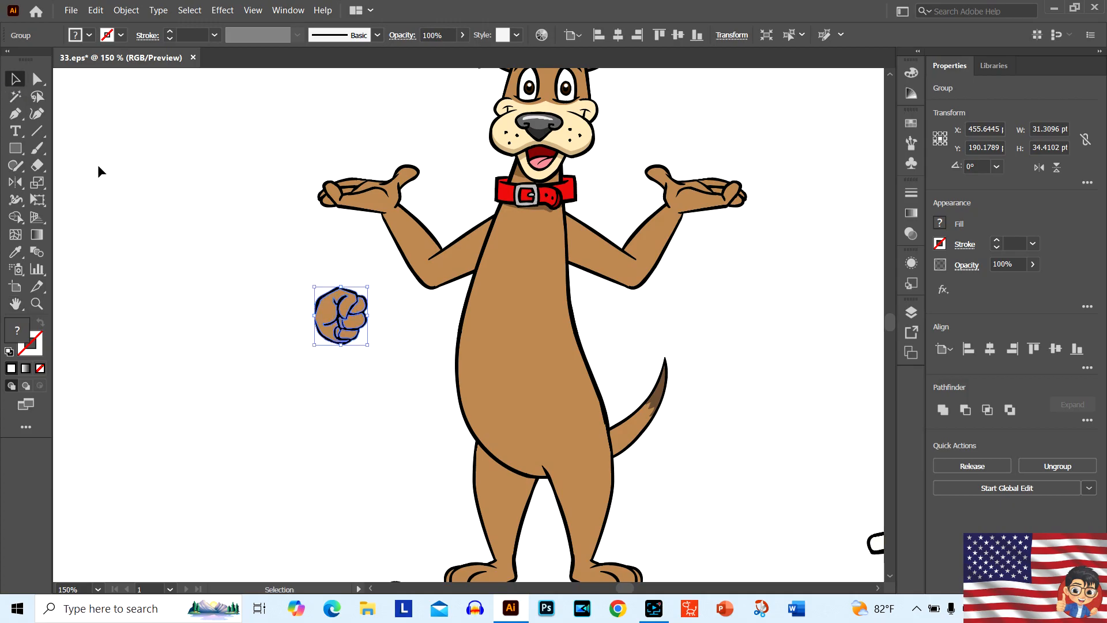
Ungroup the dog's raised arm, set the open hand aside, and seat the fist at the wrist
{"action": "right_click", "coordinate": [374, 194]}
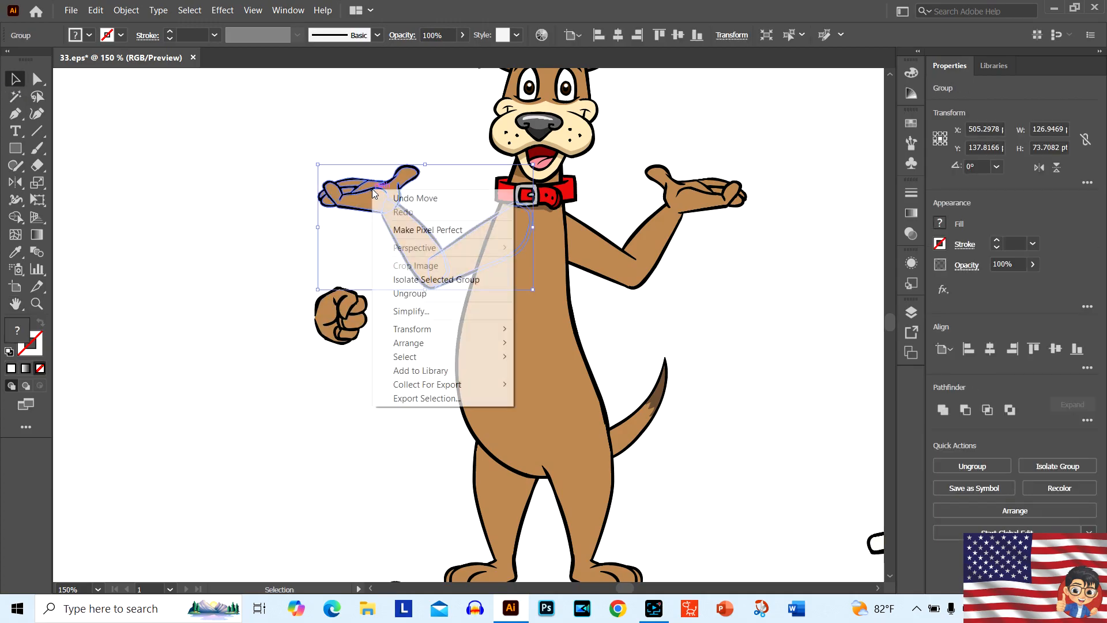
{"action": "left_click", "coordinate": [410, 293]}
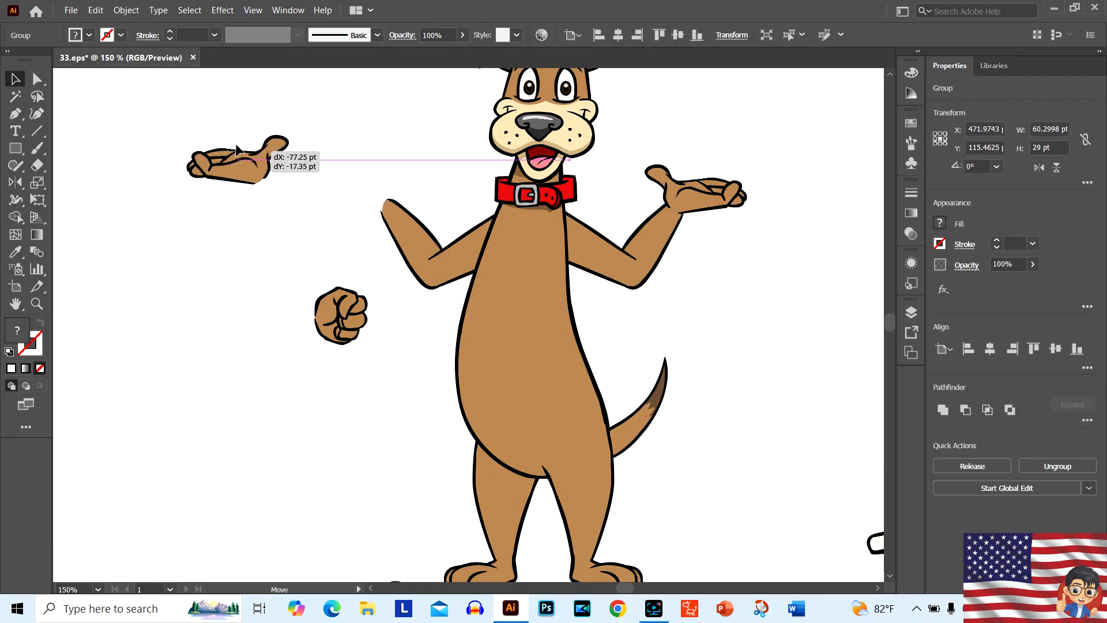
{"action": "left_click", "coordinate": [340, 315]}
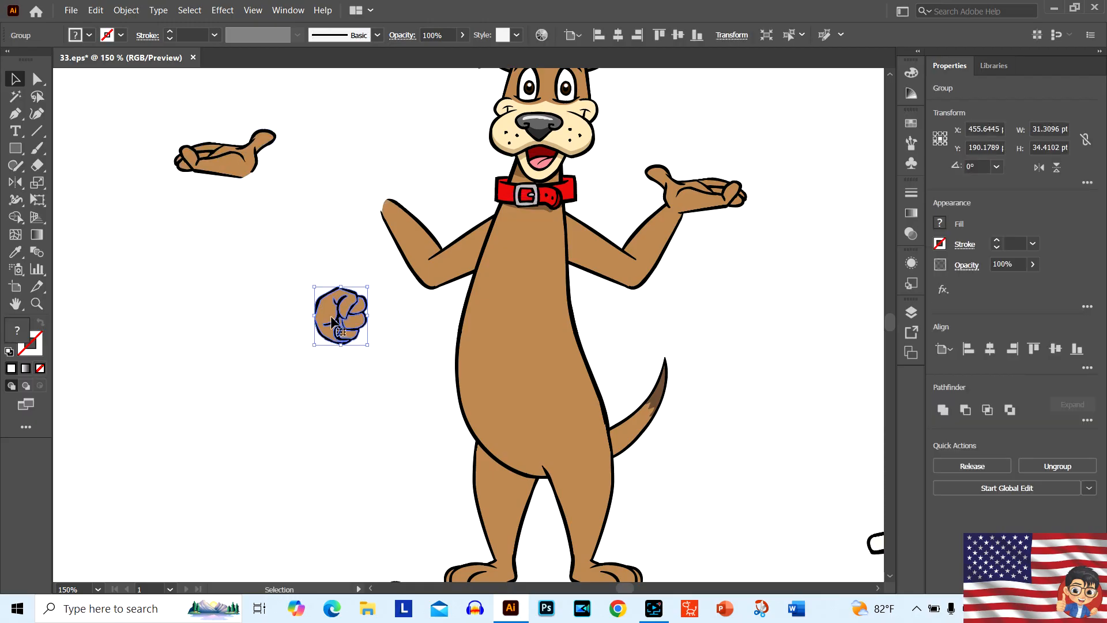
{"action": "left_click_drag", "start_coordinate": [341, 316], "coordinate": [270, 337]}
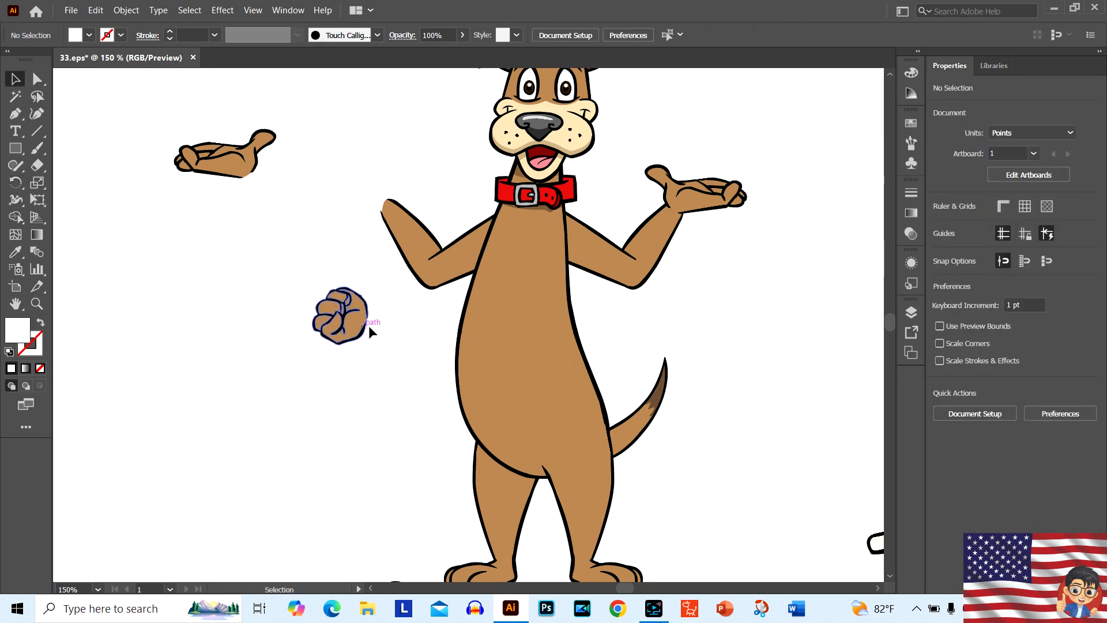
{"action": "left_click_drag", "start_coordinate": [342, 315], "coordinate": [371, 208]}
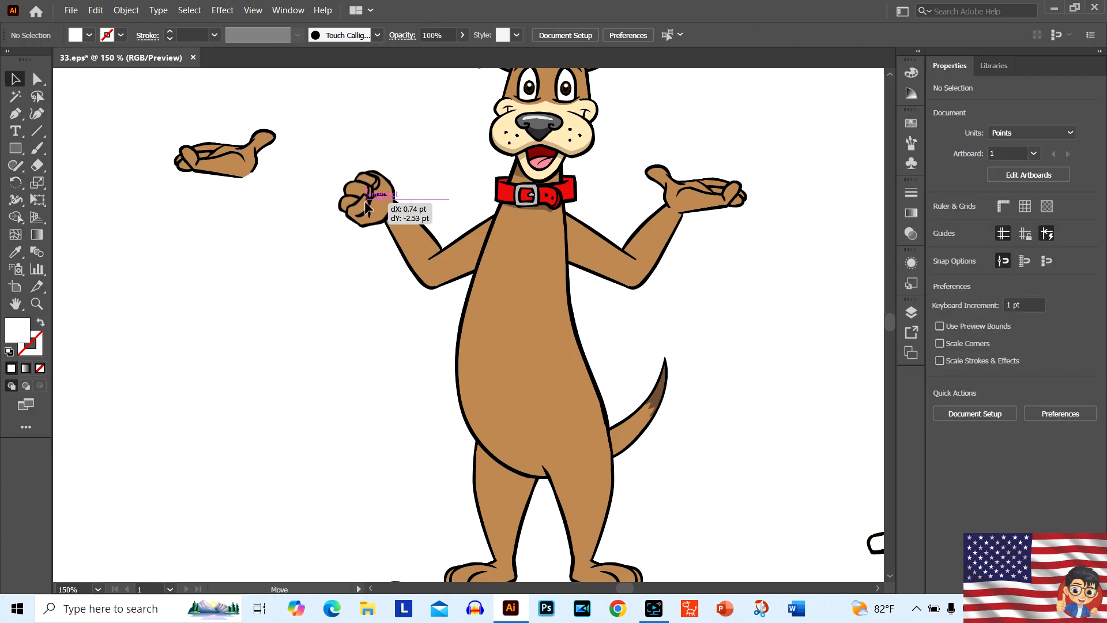
{"action": "left_click_drag", "start_coordinate": [367, 205], "coordinate": [342, 421]}
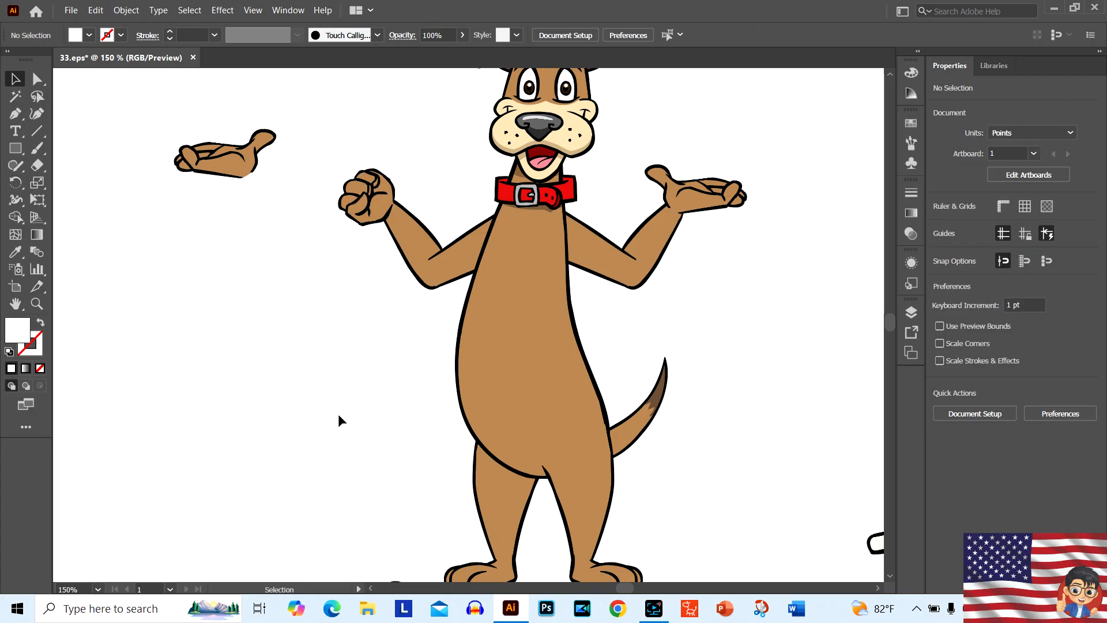
{"action": "scroll", "scroll_direction": "down", "scroll_amount": 3}
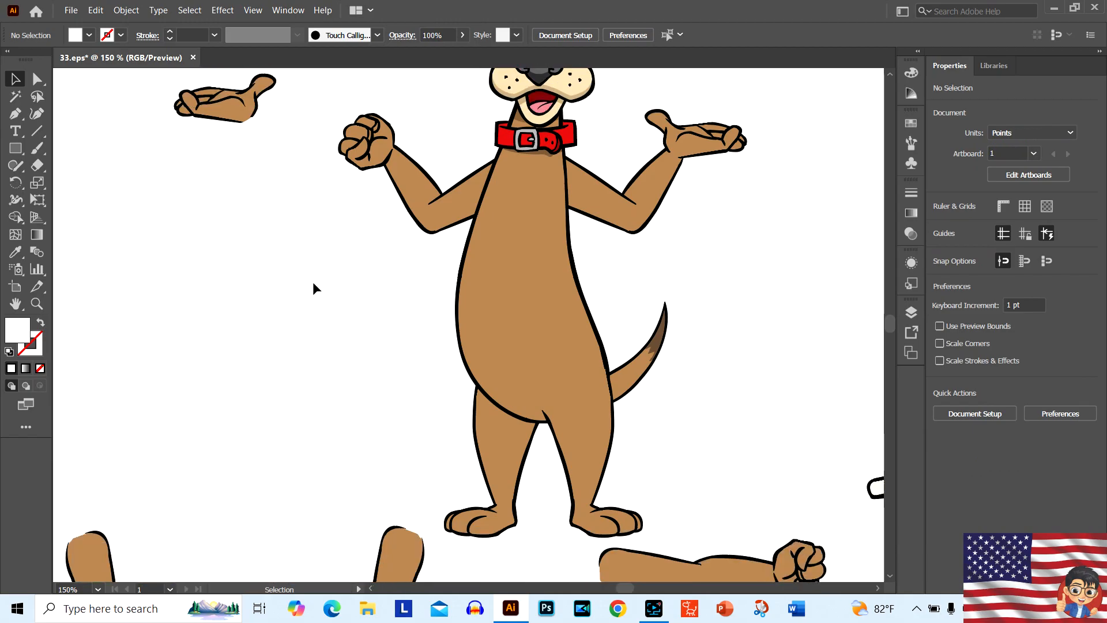
{"action": "mouse_move", "coordinate": [781, 144]}
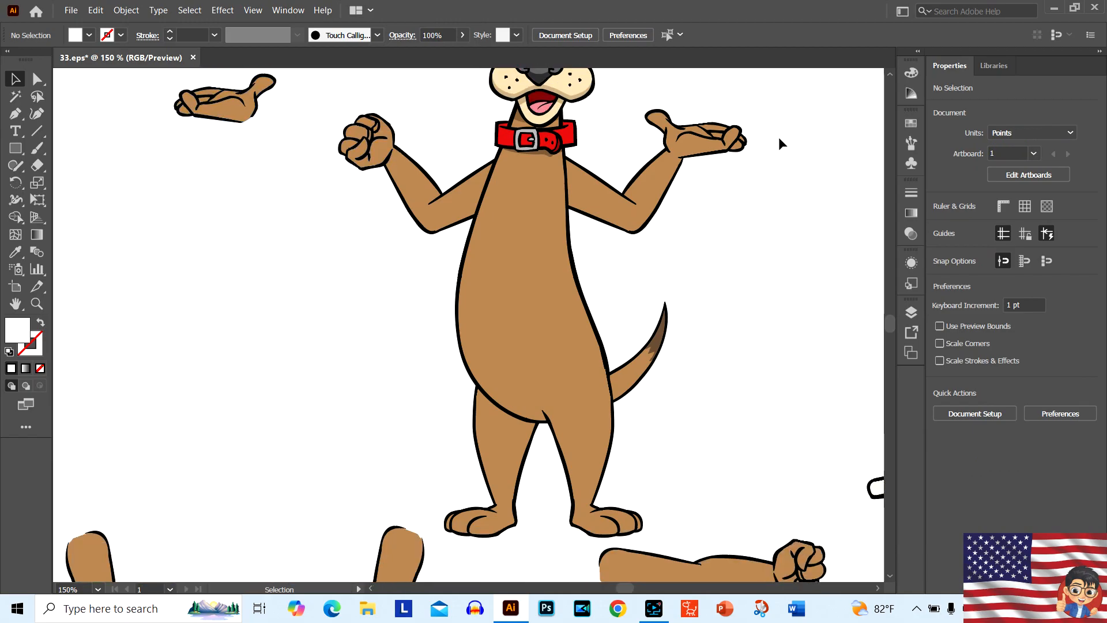
Scale the fist up slightly, shift it onto the wrist, and deselect
{"action": "left_click", "coordinate": [367, 141]}
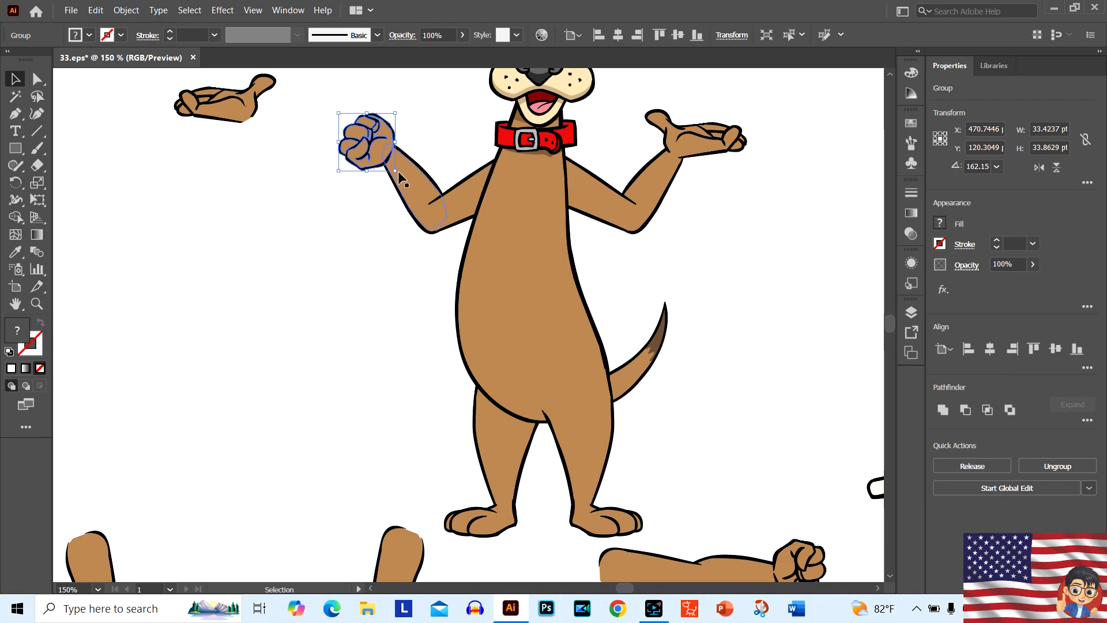
{"action": "left_click_drag", "start_coordinate": [395, 170], "coordinate": [403, 176]}
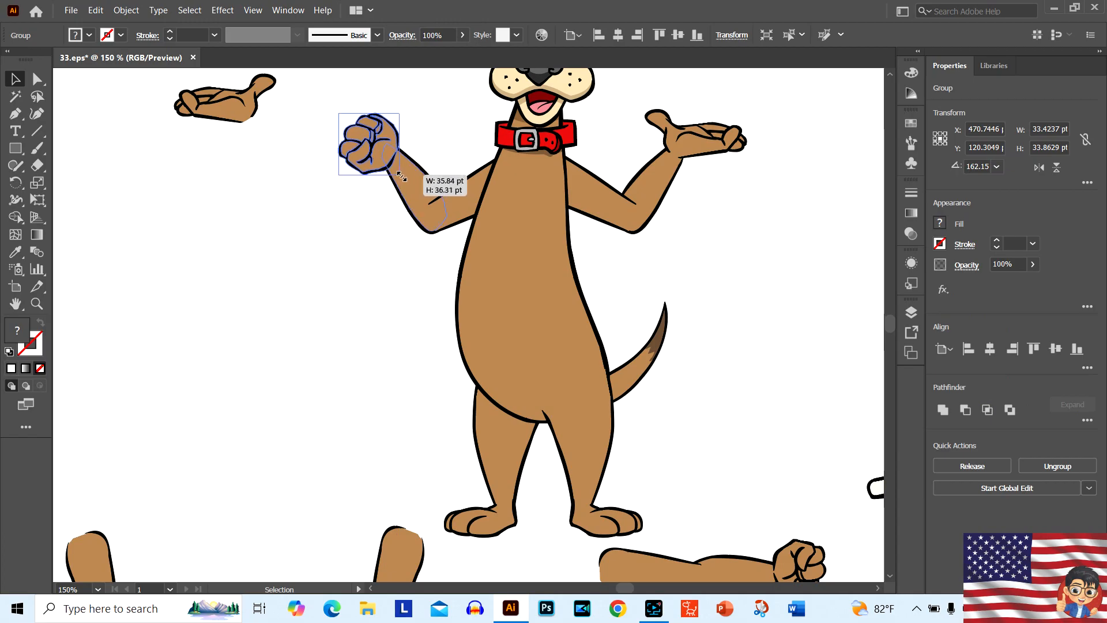
{"action": "left_click_drag", "start_coordinate": [369, 152], "coordinate": [374, 138]}
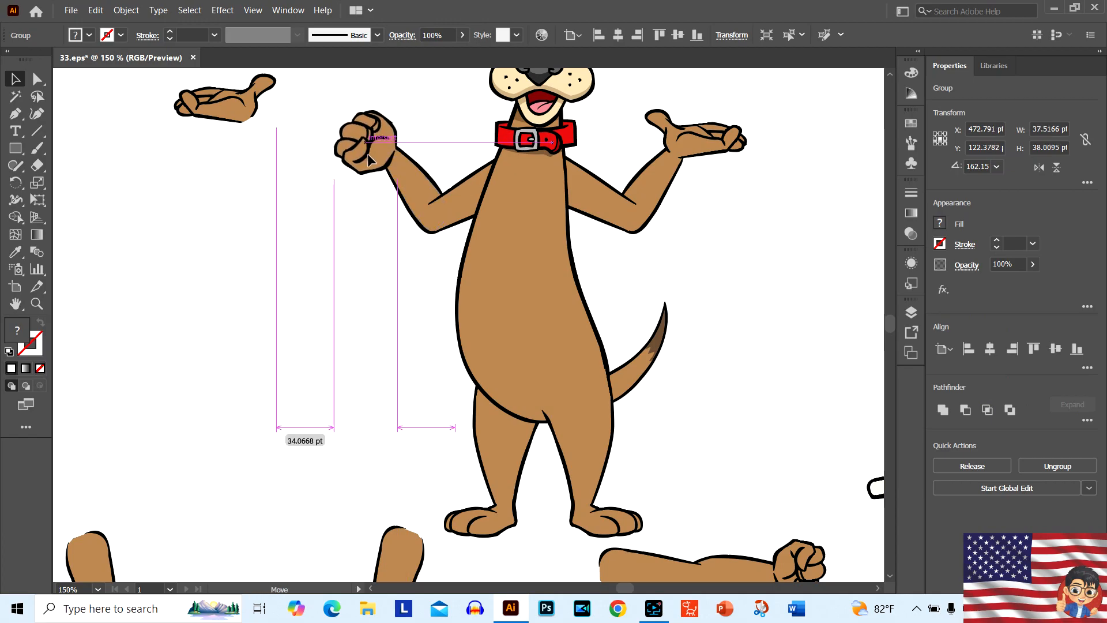
{"action": "left_click", "coordinate": [353, 311]}
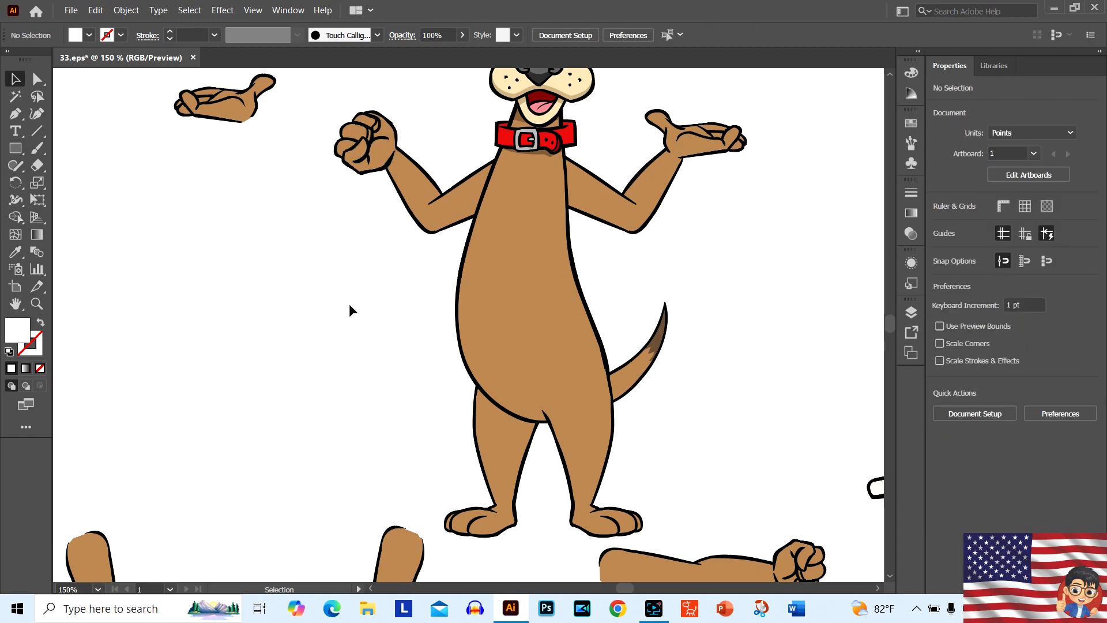
{"action": "scroll", "scroll_direction": "down", "scroll_amount": 3}
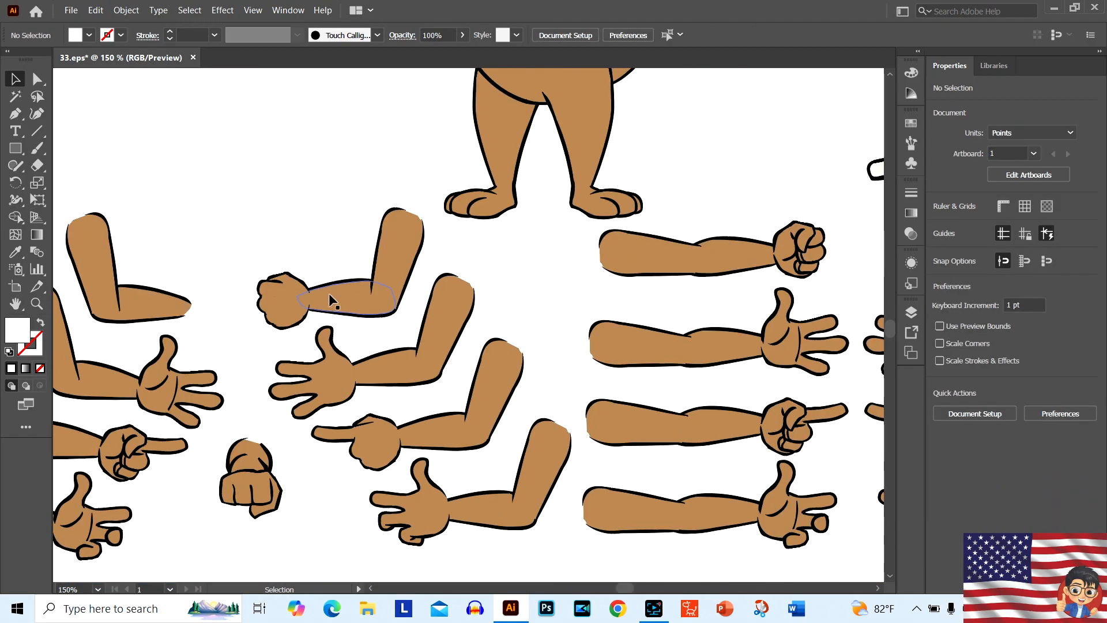
Scroll down to the rows of dog head expressions
{"action": "scroll", "scroll_direction": "down", "scroll_amount": 3}
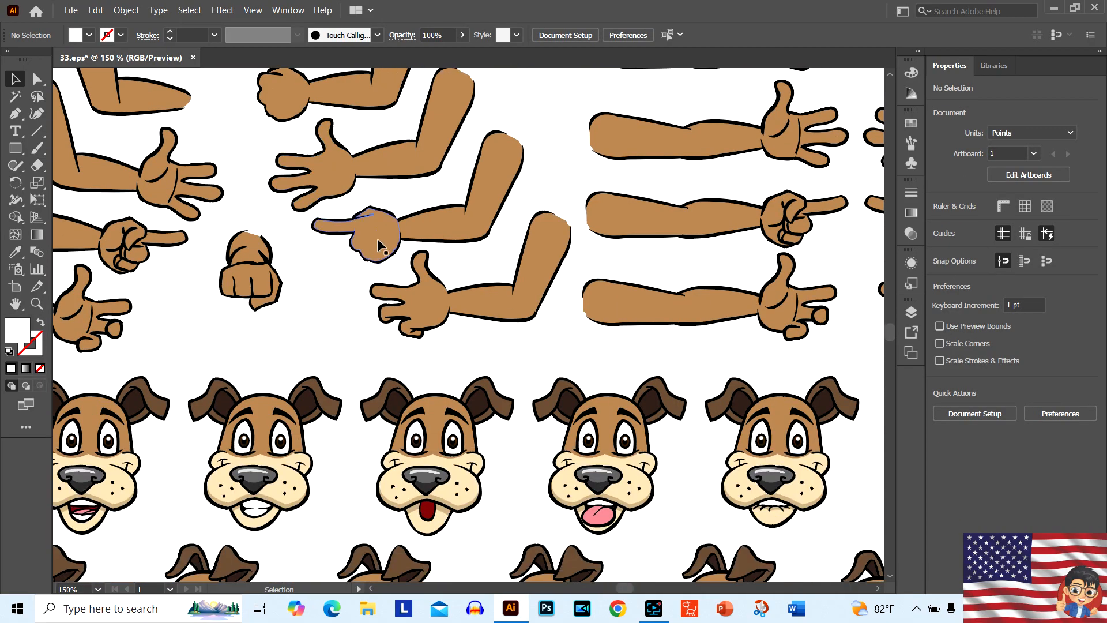
{"action": "scroll", "scroll_direction": "down", "scroll_amount": 3}
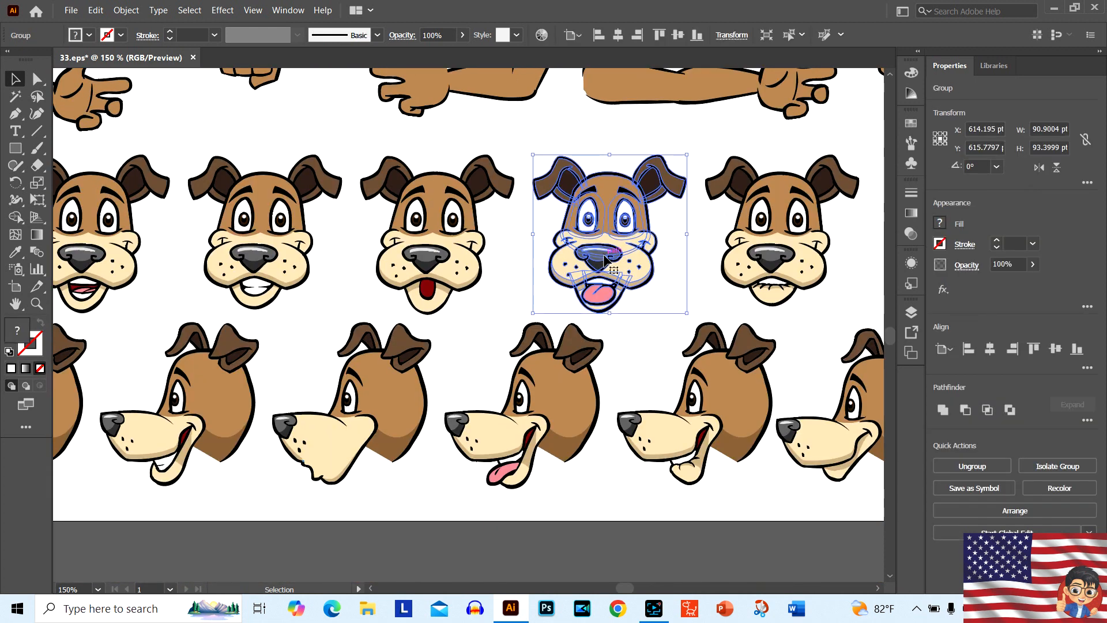
{"action": "scroll", "scroll_direction": "down", "scroll_amount": 3}
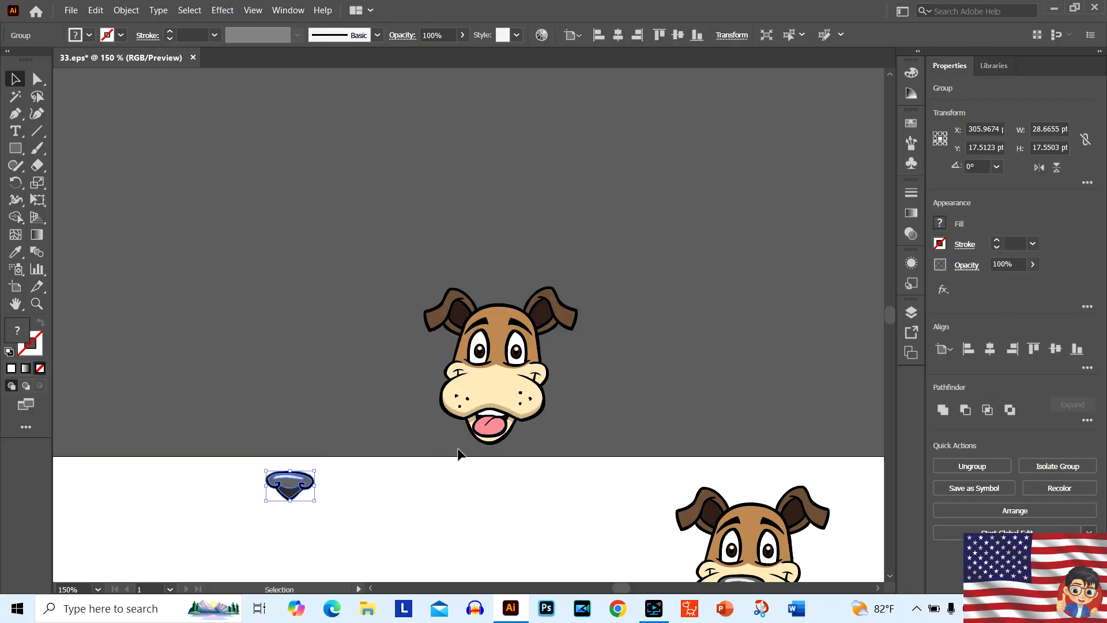
Pull the muzzle off the head, ungroup it, and set the tongue-out mouth below
{"action": "left_click_drag", "start_coordinate": [289, 484], "coordinate": [491, 436]}
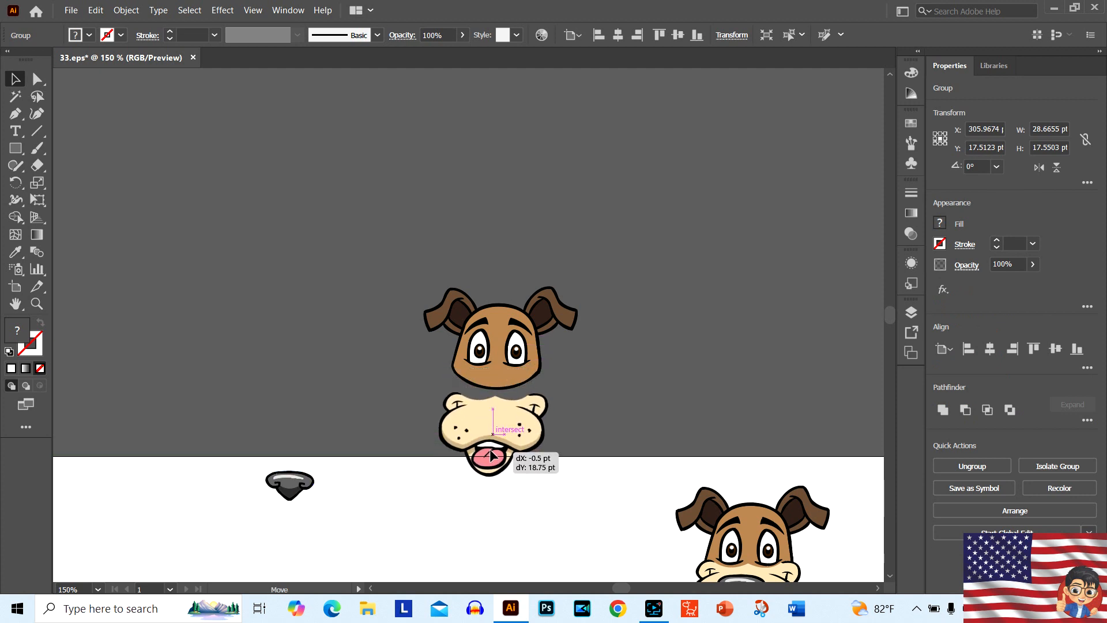
{"action": "right_click", "coordinate": [492, 456]}
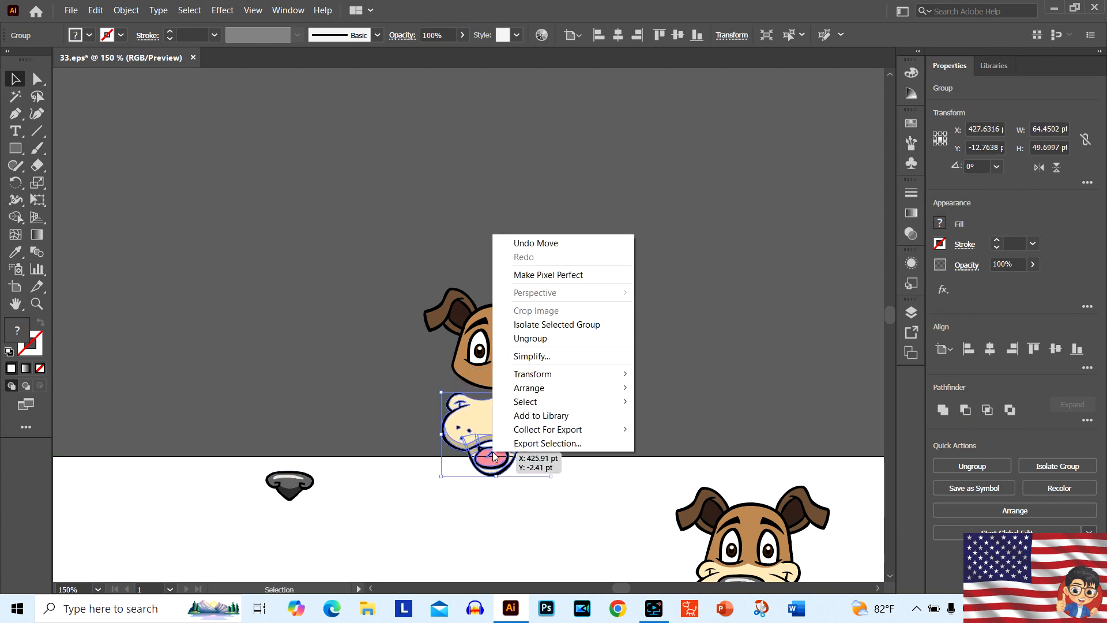
{"action": "mouse_move", "coordinate": [530, 339]}
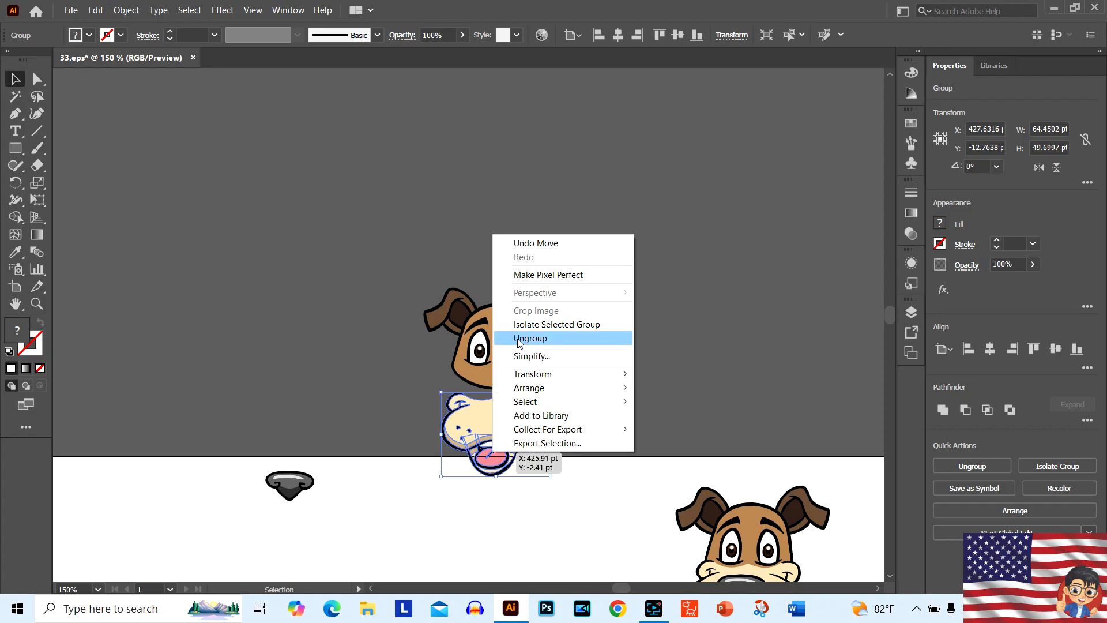
{"action": "left_click", "coordinate": [531, 339]}
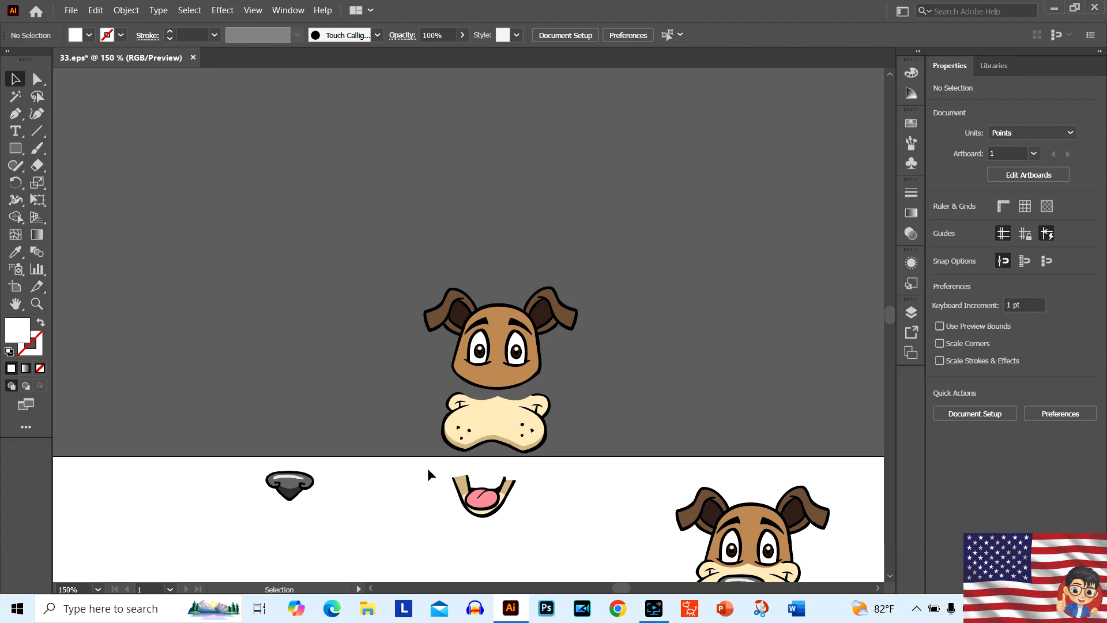
{"action": "left_click_drag", "start_coordinate": [483, 495], "coordinate": [494, 452]}
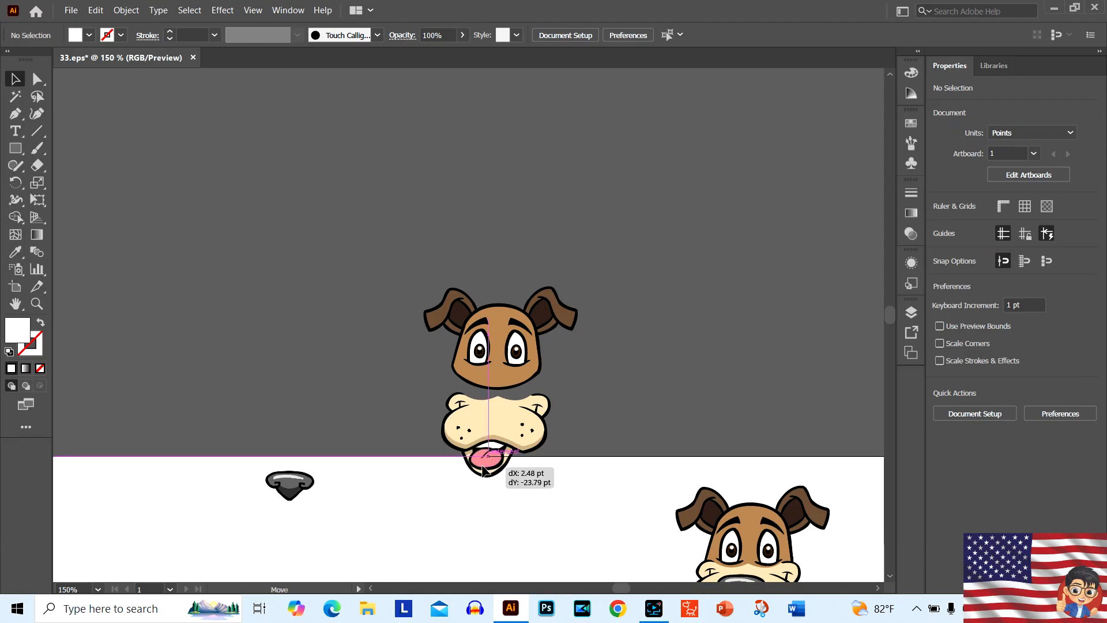
{"action": "left_click_drag", "start_coordinate": [487, 452], "coordinate": [484, 495]}
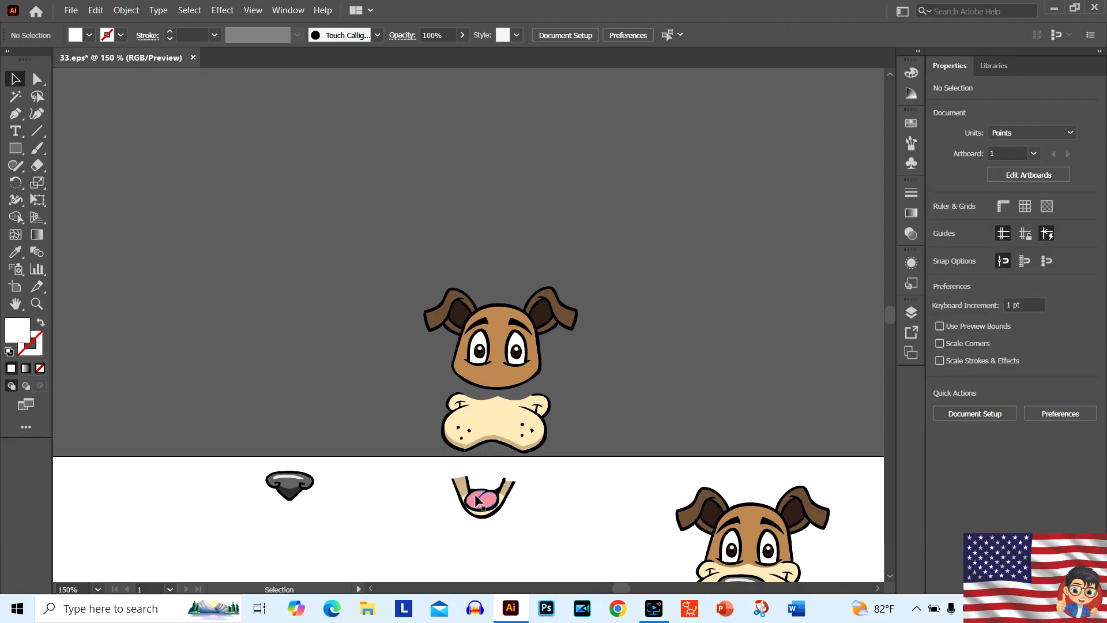
{"action": "right_click", "coordinate": [483, 498]}
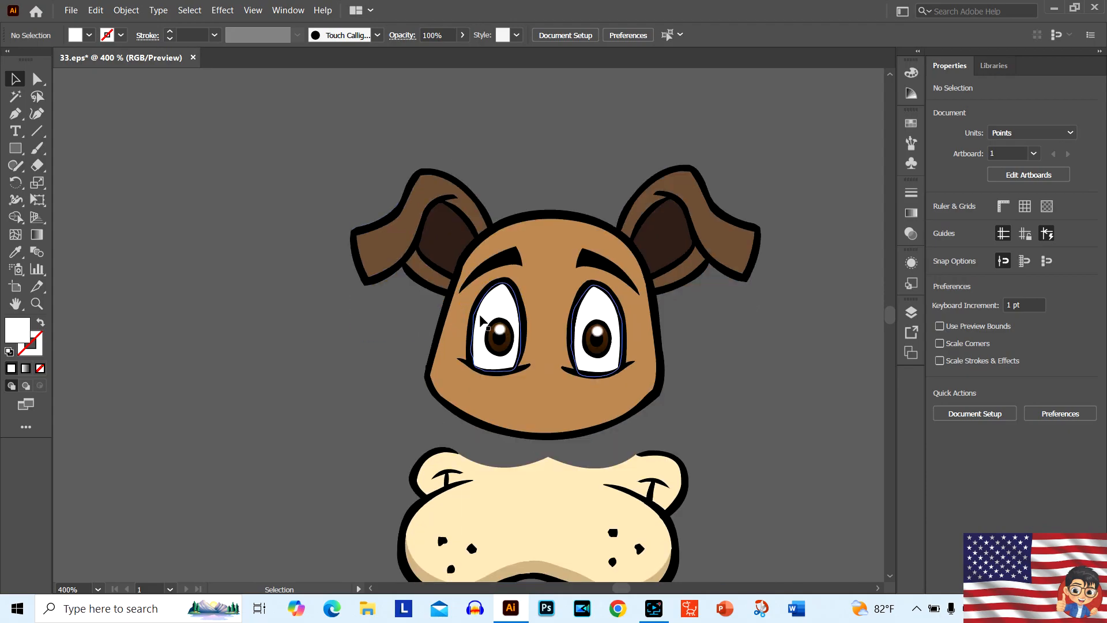
Move the mouth left and drag the pink tongue out to sit apart from it
{"action": "scroll", "scroll_direction": "down", "scroll_amount": 3}
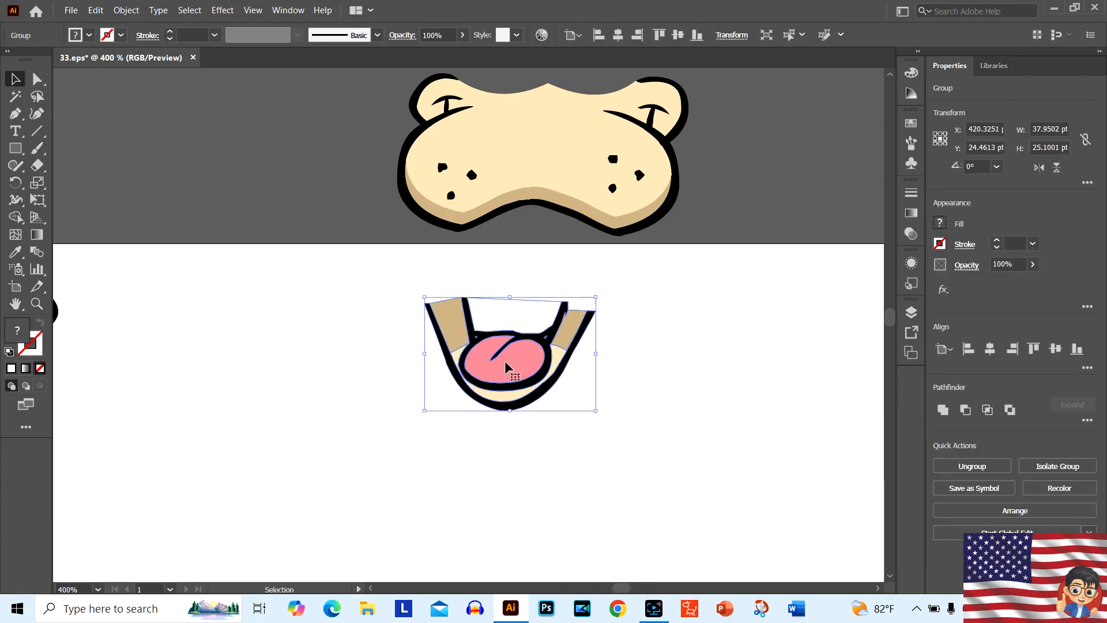
{"action": "left_click_drag", "start_coordinate": [510, 352], "coordinate": [386, 345]}
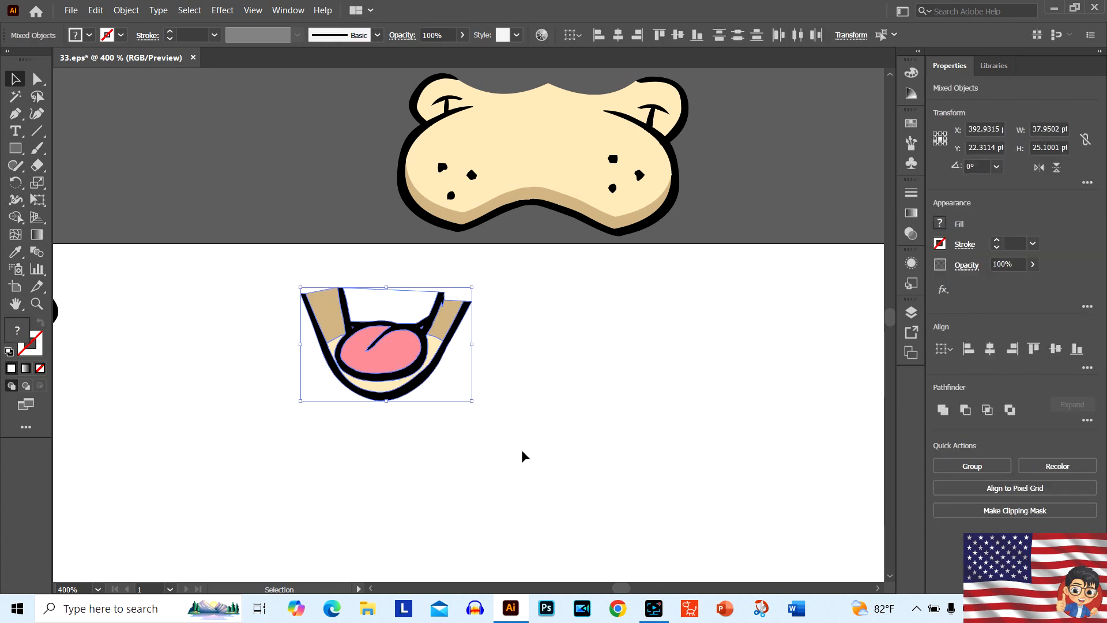
{"action": "left_click_drag", "start_coordinate": [367, 346], "coordinate": [396, 276]}
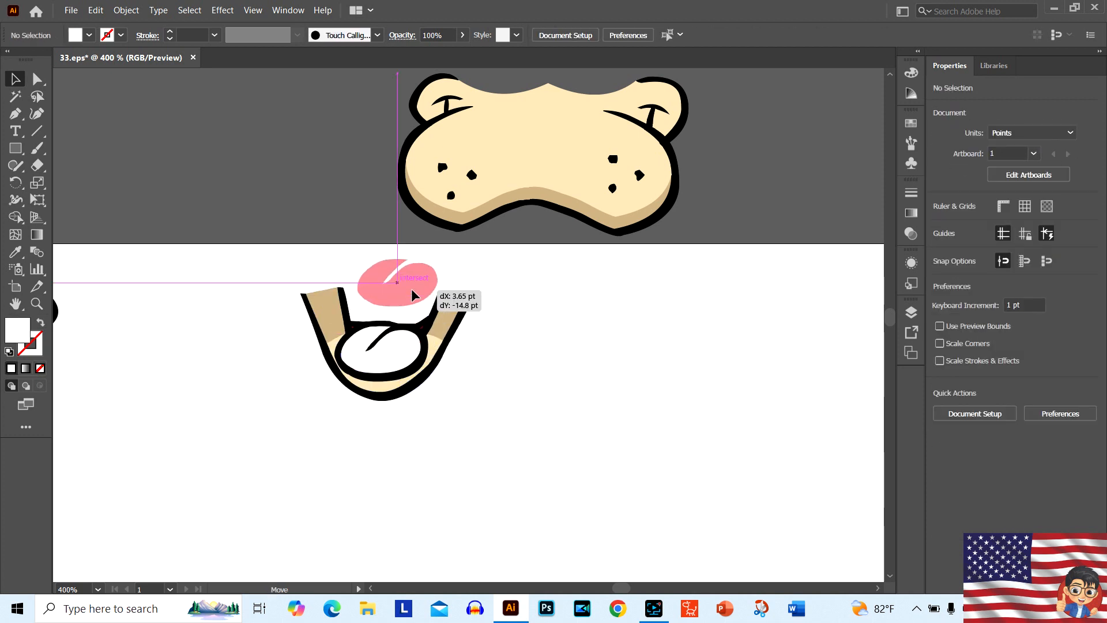
{"action": "left_click_drag", "start_coordinate": [395, 277], "coordinate": [588, 347]}
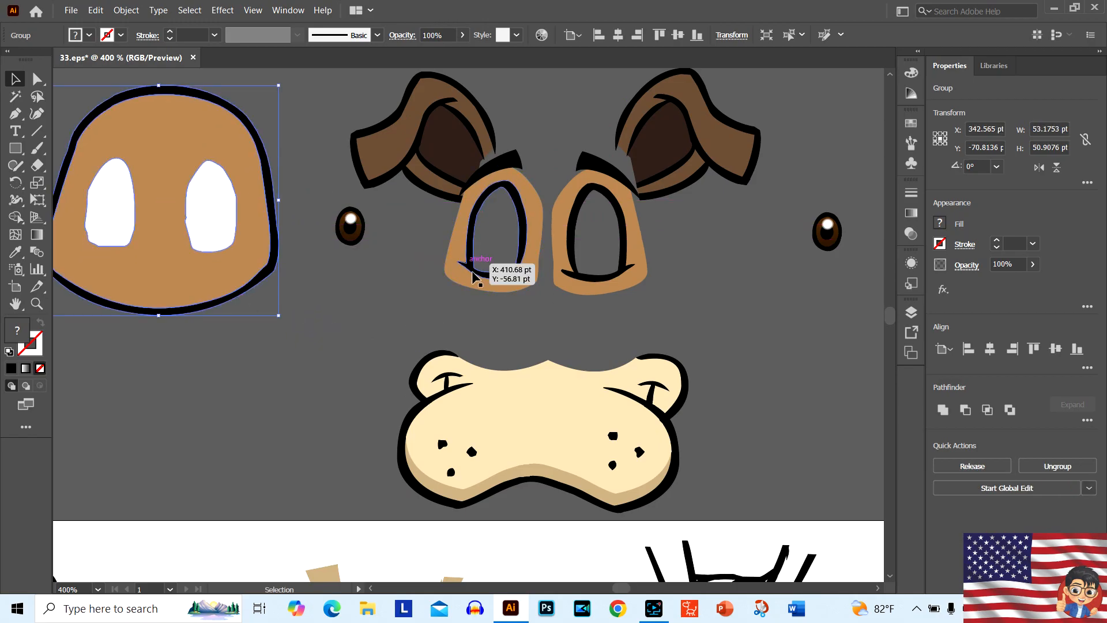
Drag the left eye rim down away from the copied head
{"action": "left_click_drag", "start_coordinate": [480, 271], "coordinate": [469, 268]}
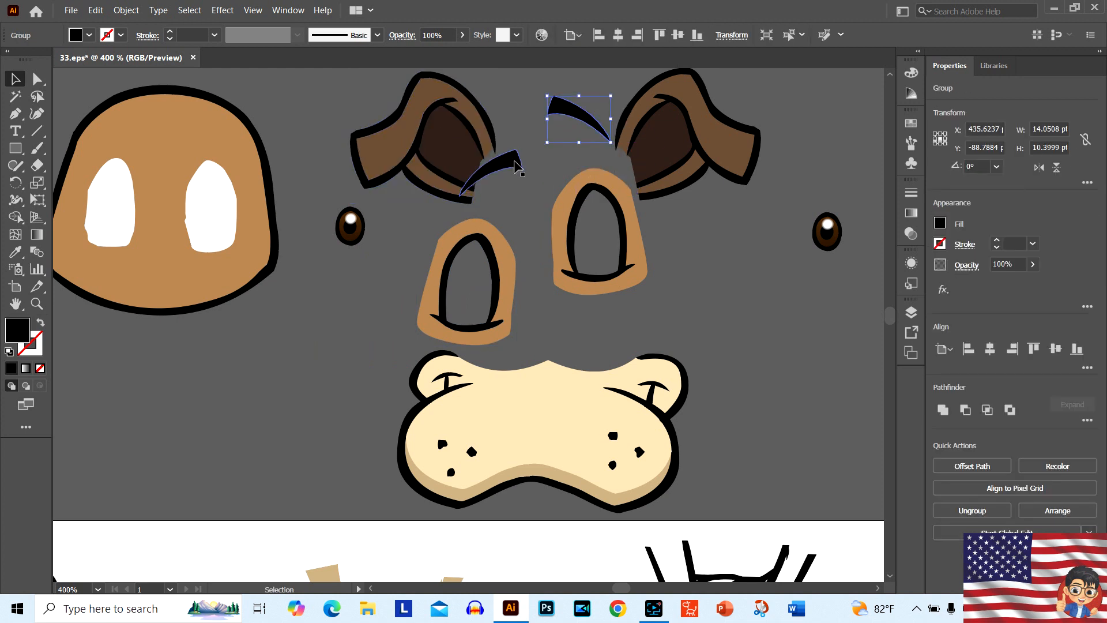
{"action": "scroll", "scroll_direction": "down", "scroll_amount": 3}
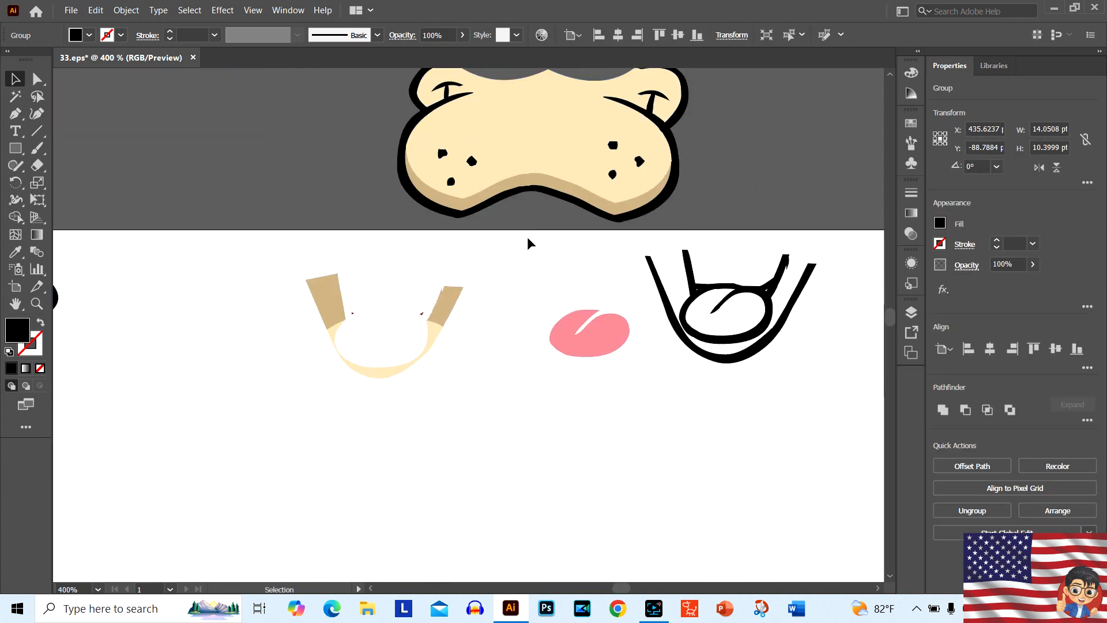
{"action": "scroll", "scroll_direction": "down", "scroll_amount": 3}
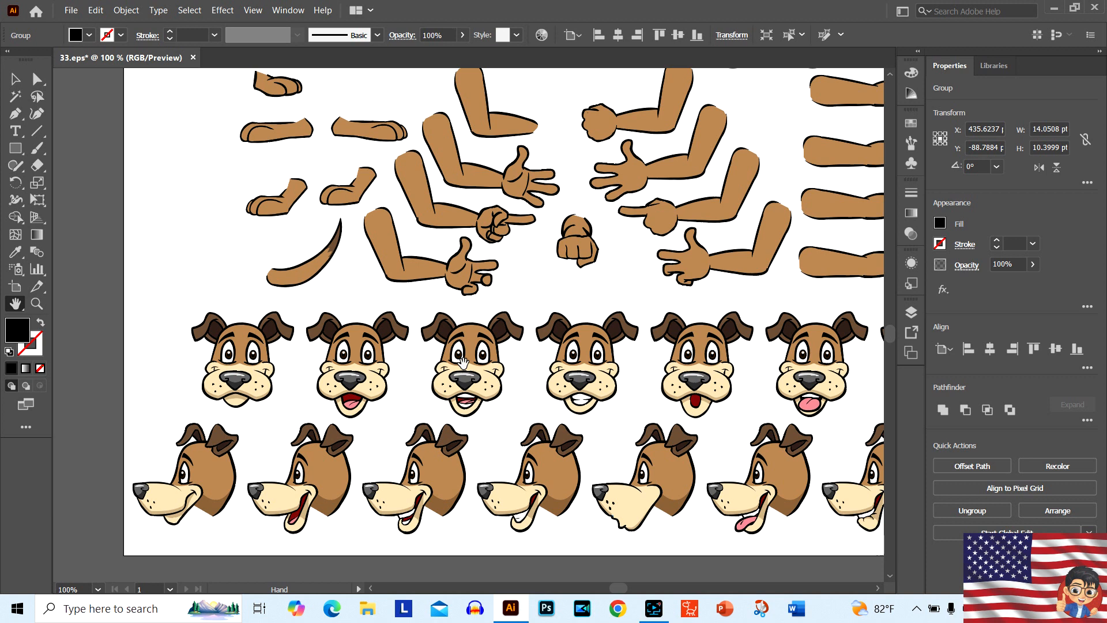
{"action": "mouse_move", "coordinate": [657, 377]}
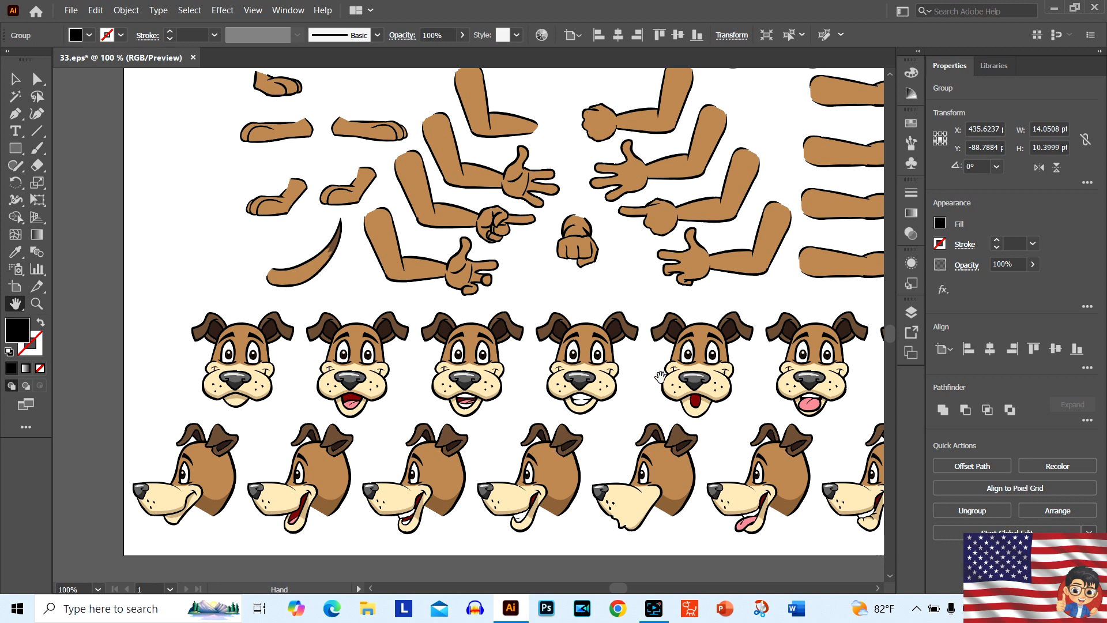
{"action": "scroll", "scroll_direction": "right", "scroll_amount": 3}
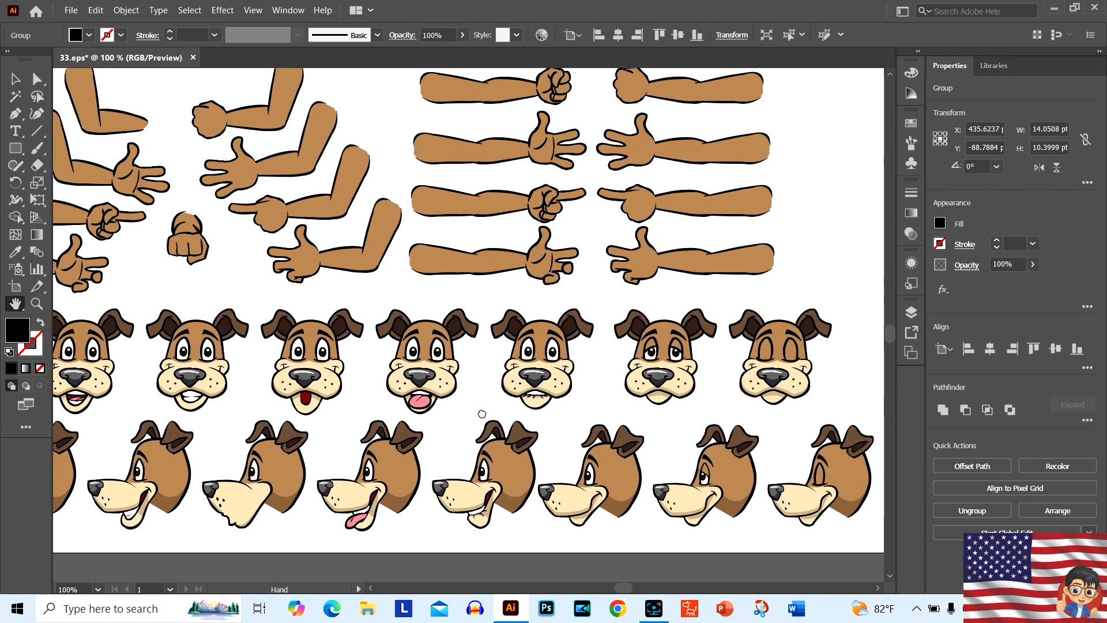
{"action": "scroll", "scroll_direction": "right", "scroll_amount": 3}
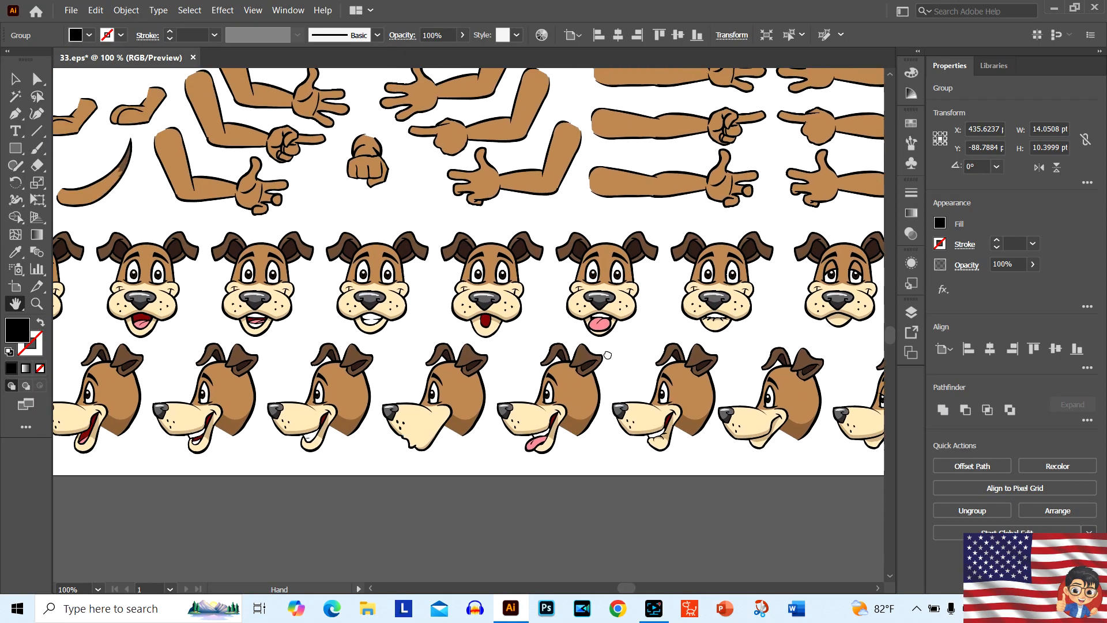
{"action": "scroll", "scroll_direction": "down", "scroll_amount": 3}
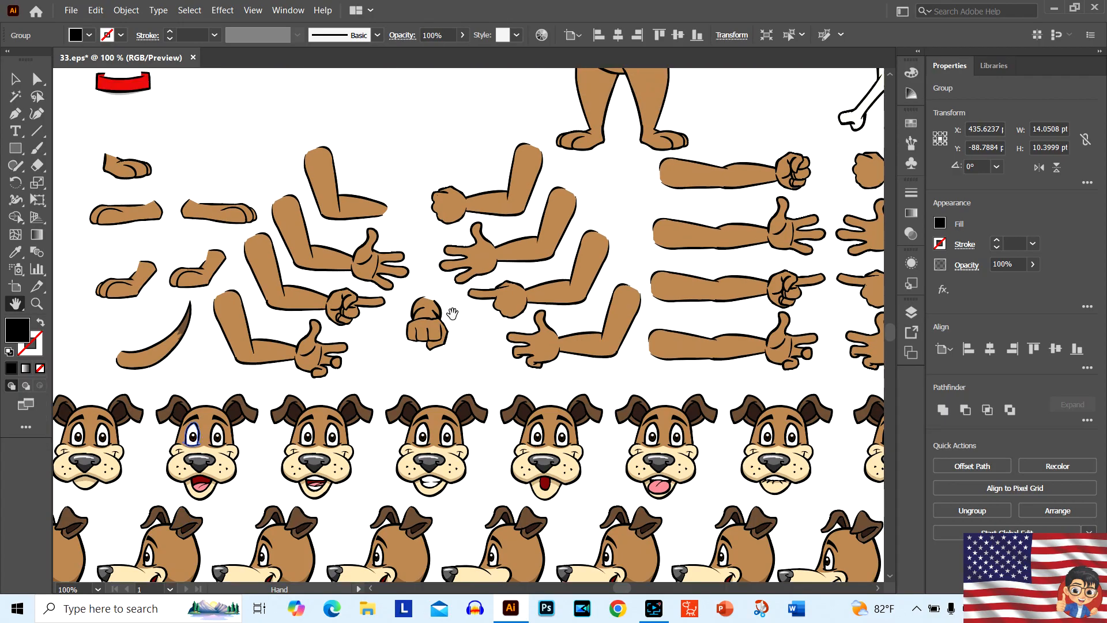
{"action": "scroll", "scroll_direction": "down", "scroll_amount": 3}
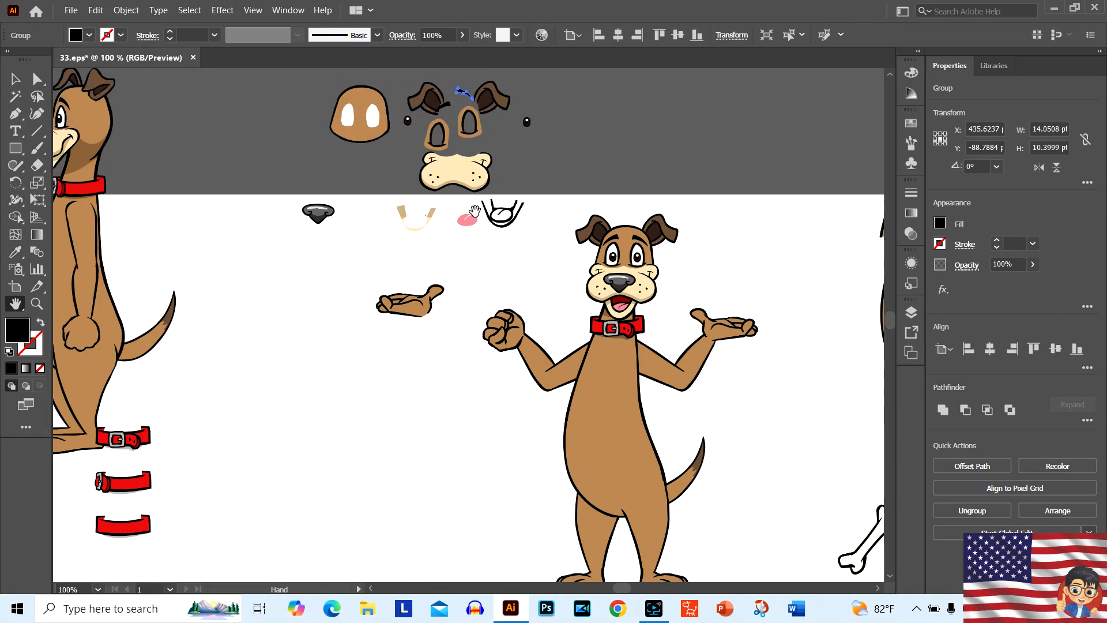
{"action": "scroll", "scroll_direction": "down", "scroll_amount": 3}
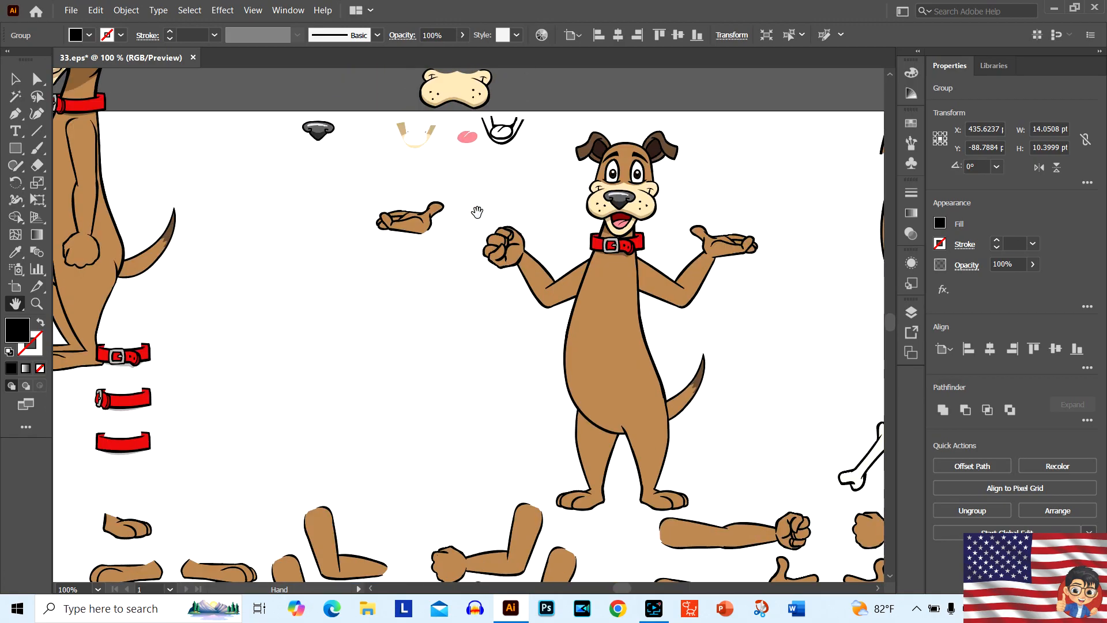
{"action": "scroll", "scroll_direction": "down", "scroll_amount": 3}
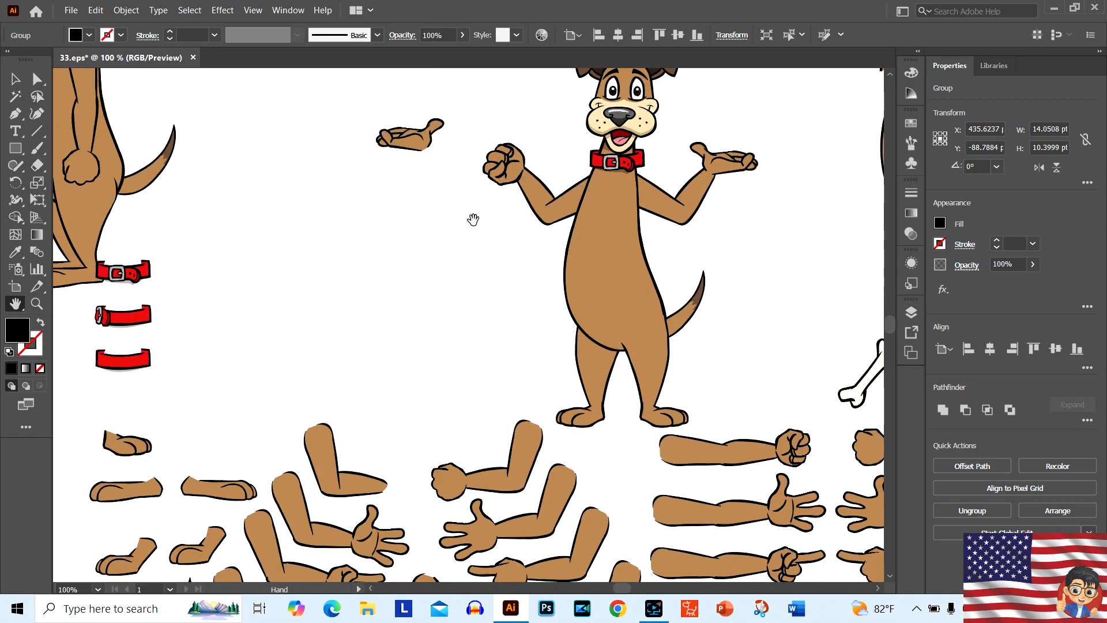
{"action": "mouse_move", "coordinate": [450, 231]}
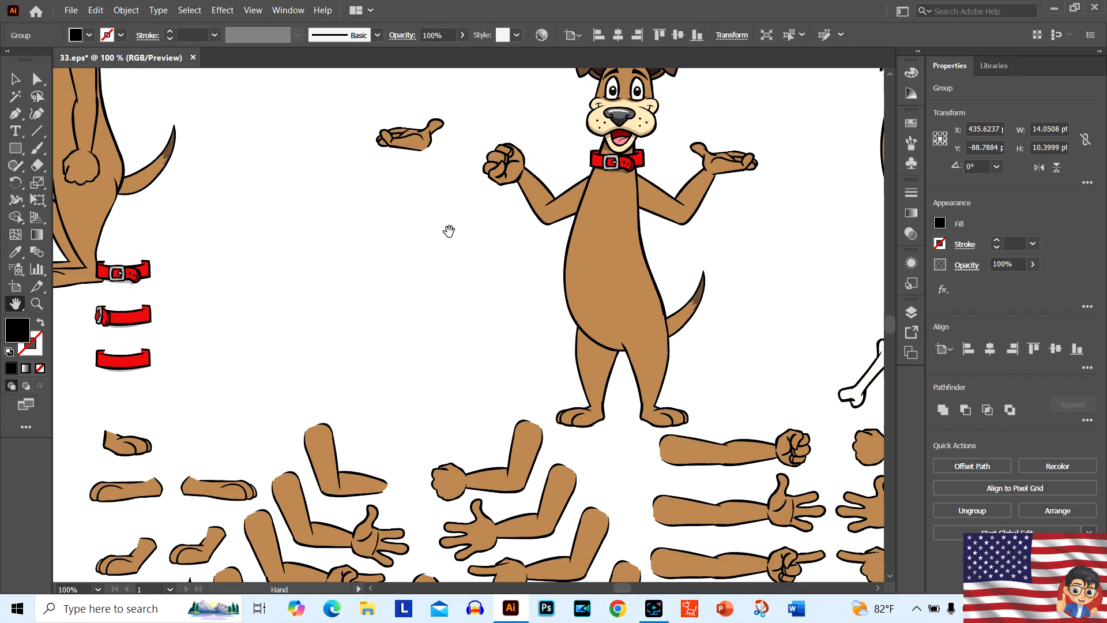
{"action": "mouse_move", "coordinate": [367, 265]}
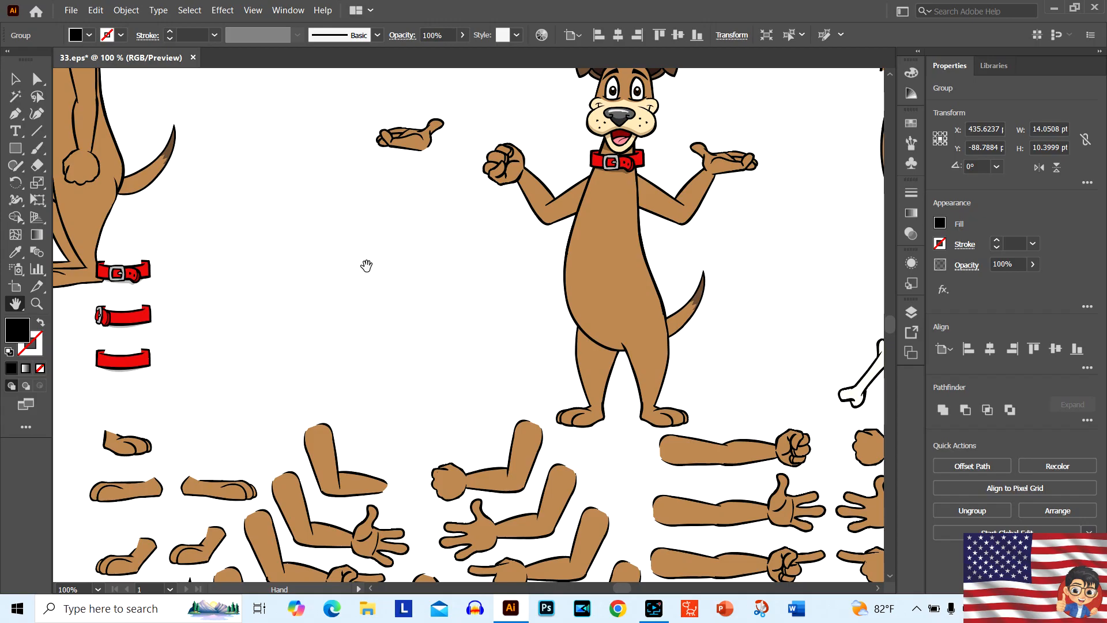
{"action": "mouse_move", "coordinate": [347, 269]}
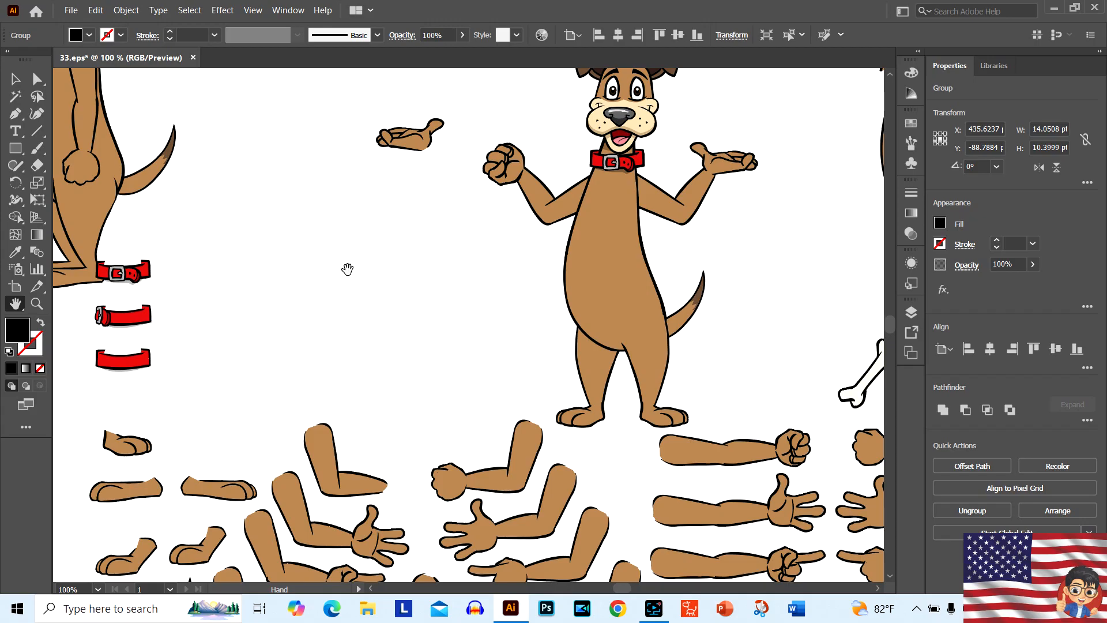